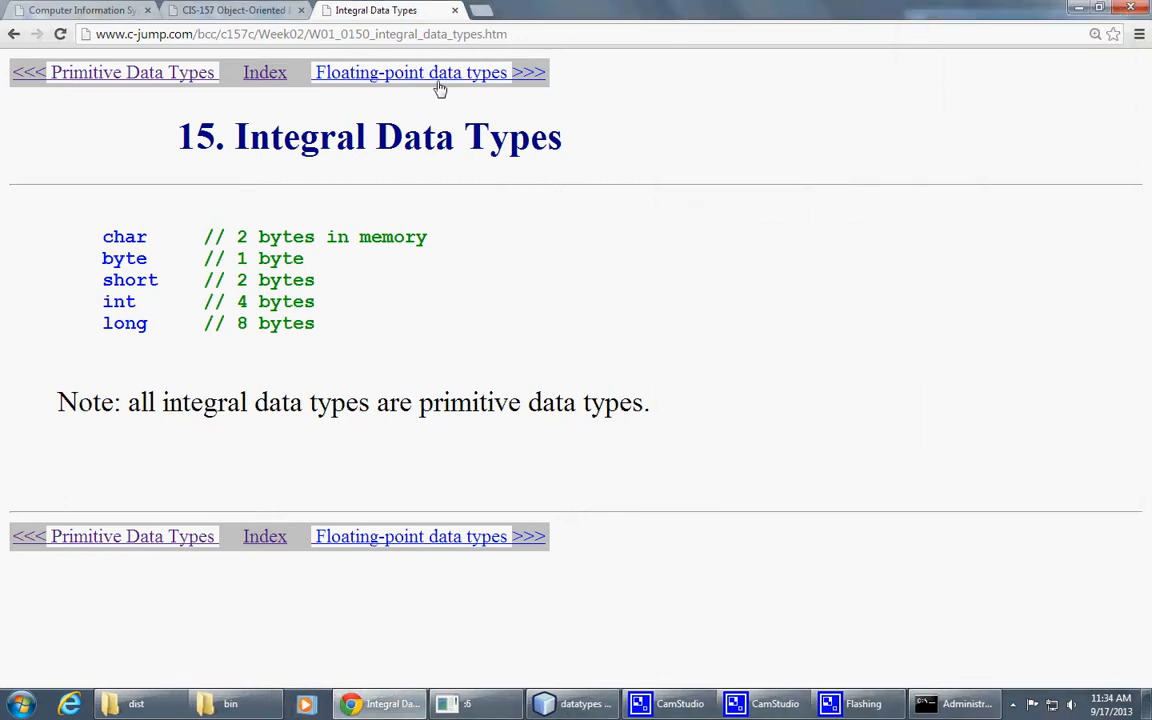
# Move to the Floating-point data types page and highlight 'float' and the double precision value 15
pyautogui.click(408, 72)
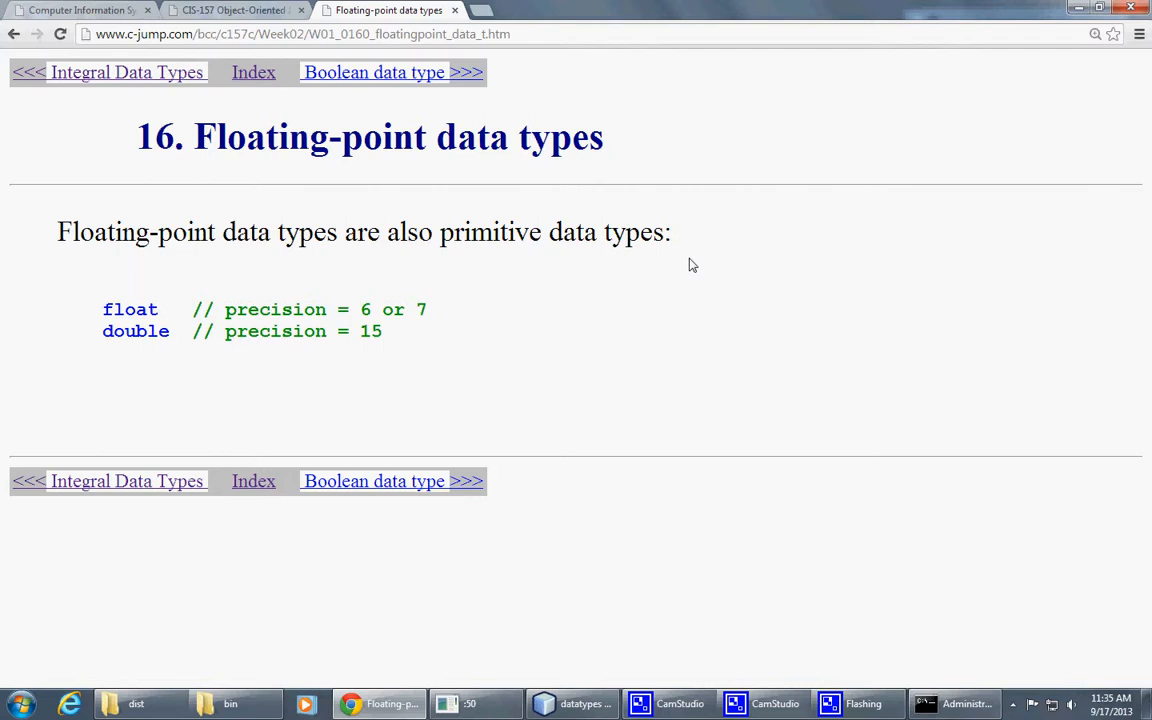
pyautogui.moveTo(488, 380)
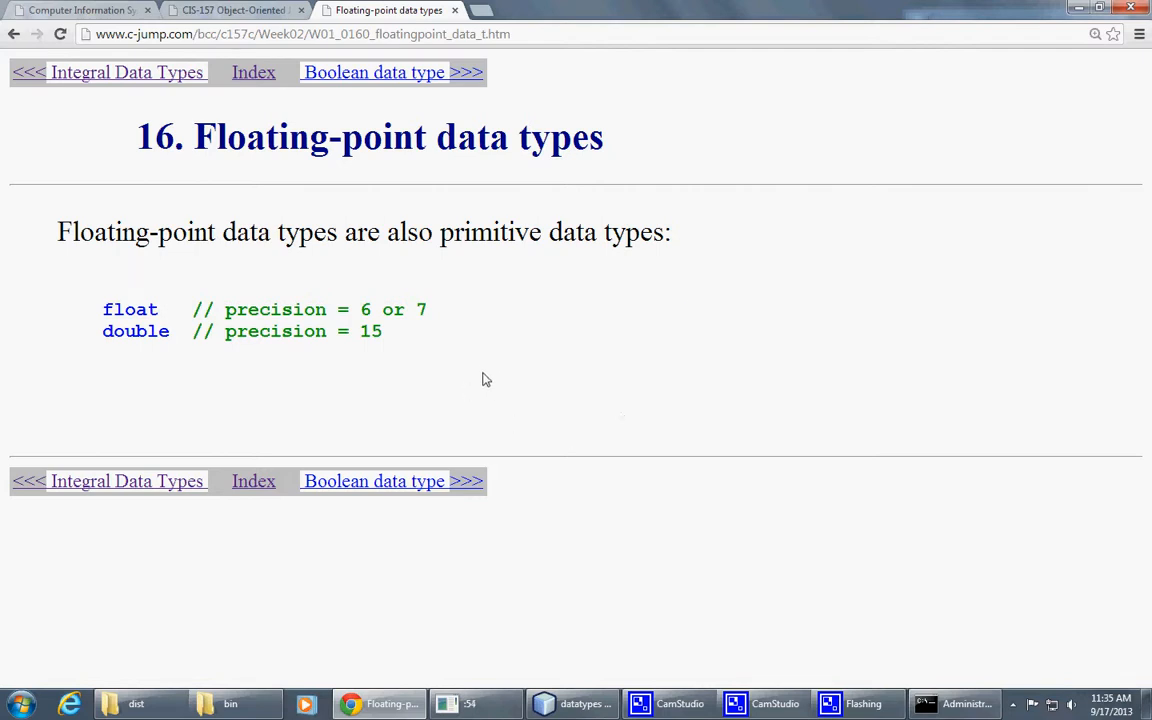
pyautogui.doubleClick(130, 308)
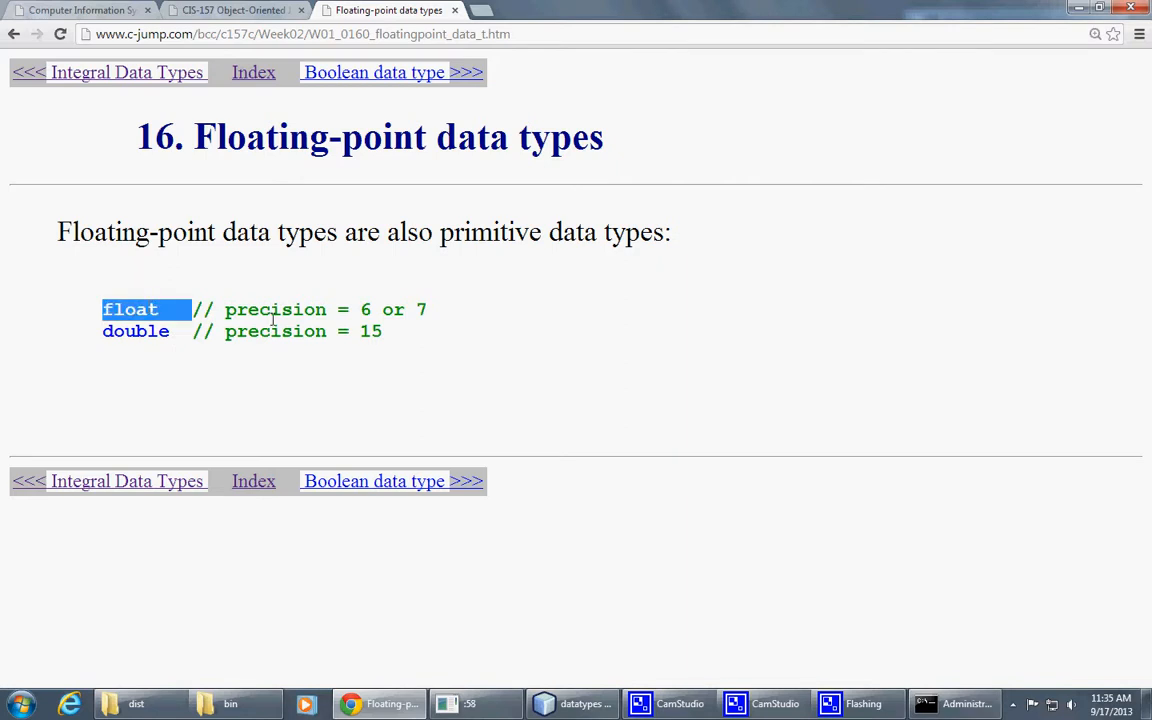
pyautogui.doubleClick(136, 332)
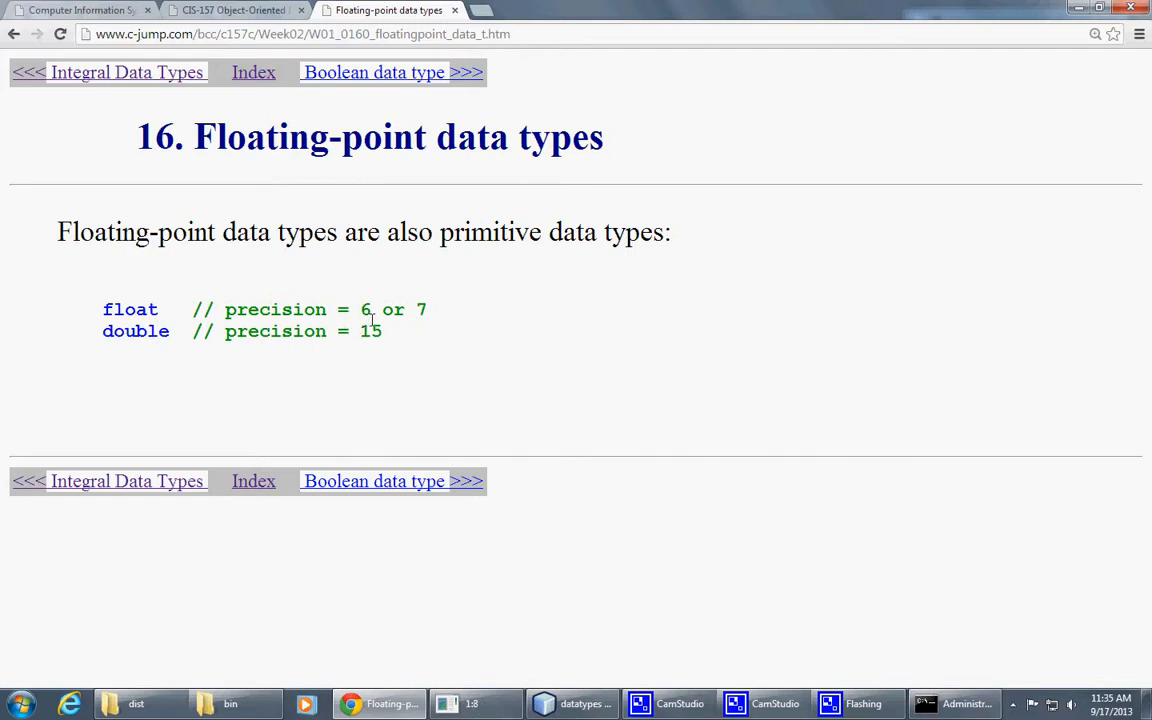
pyautogui.moveTo(328, 332)
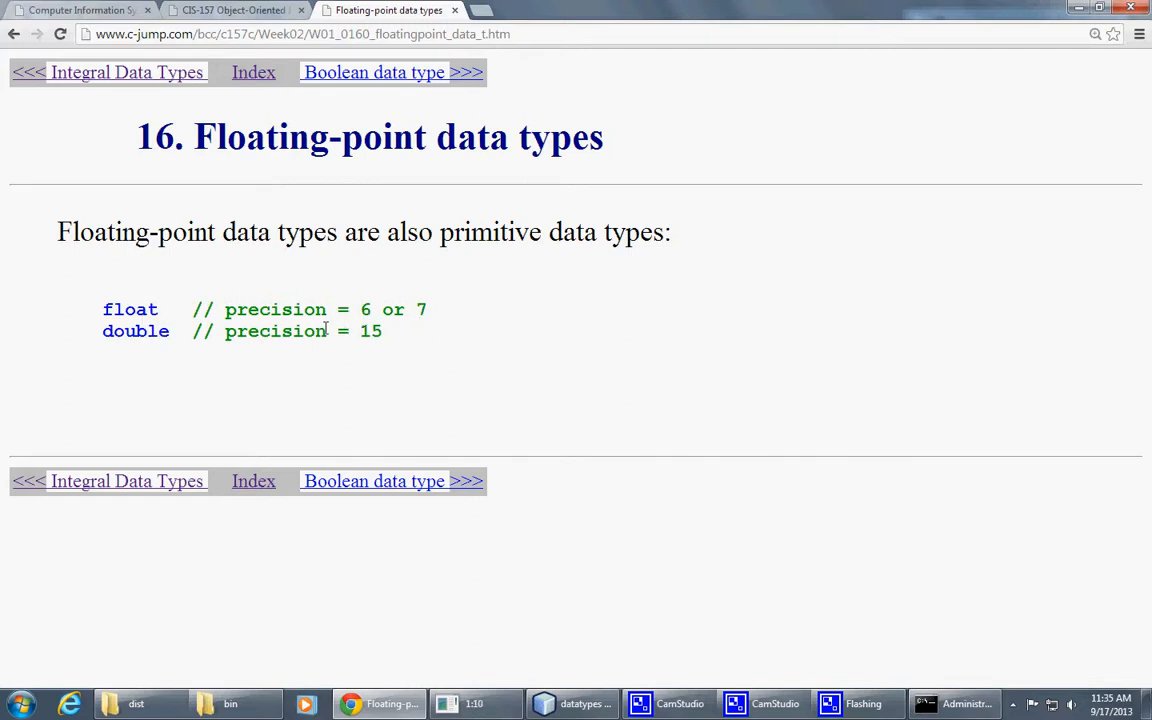
pyautogui.doubleClick(370, 332)
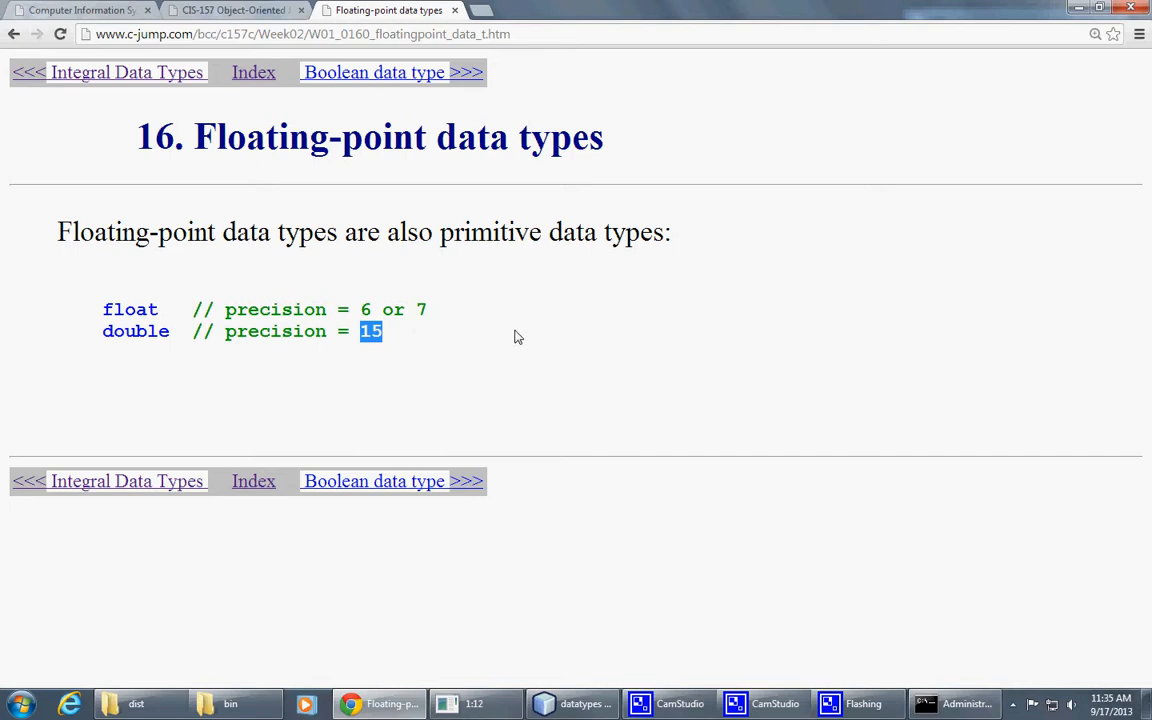
pyautogui.moveTo(544, 210)
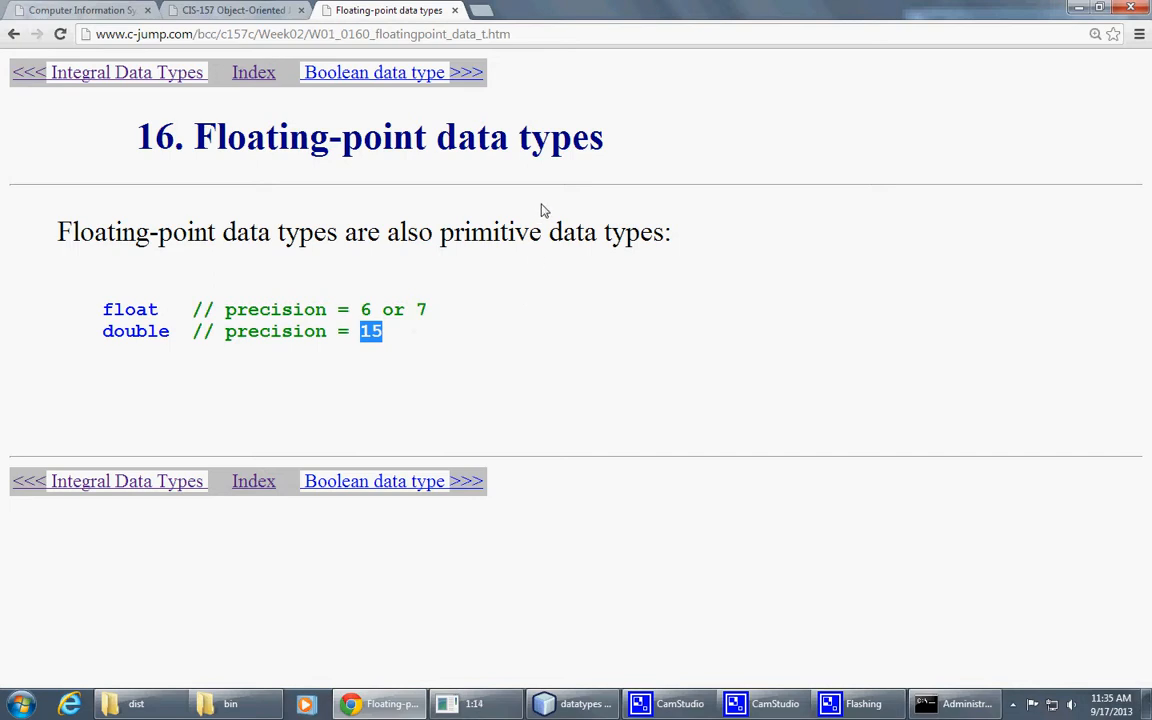
pyautogui.moveTo(516, 202)
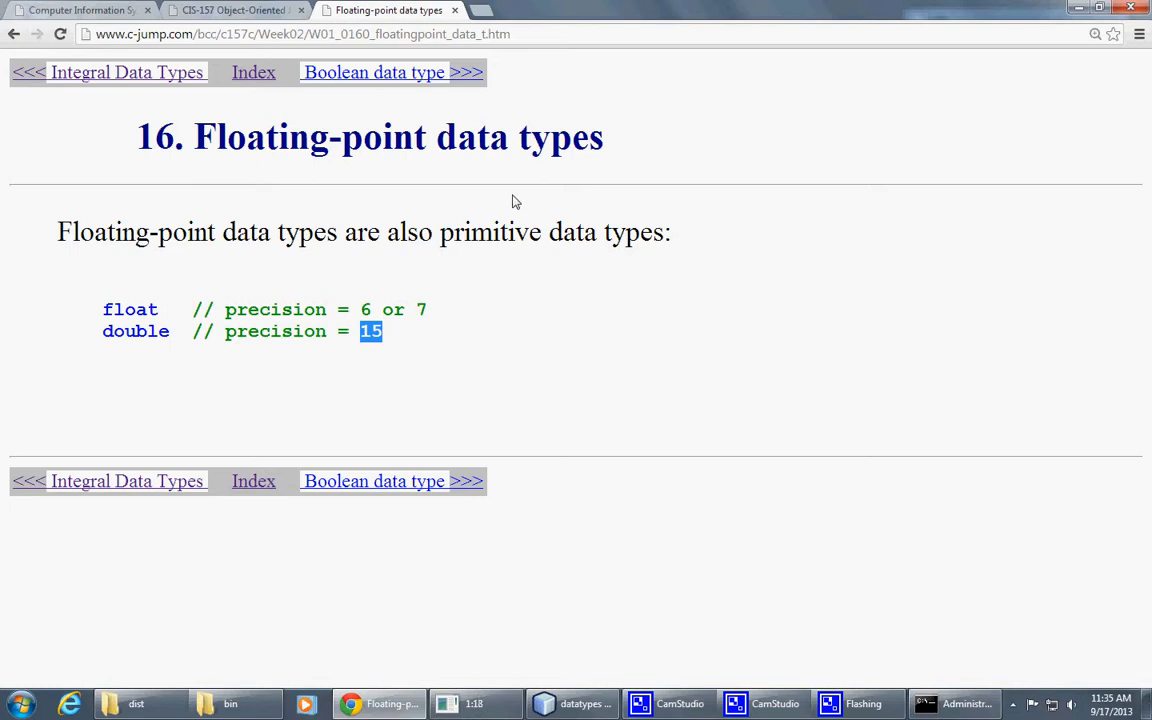
pyautogui.moveTo(400, 88)
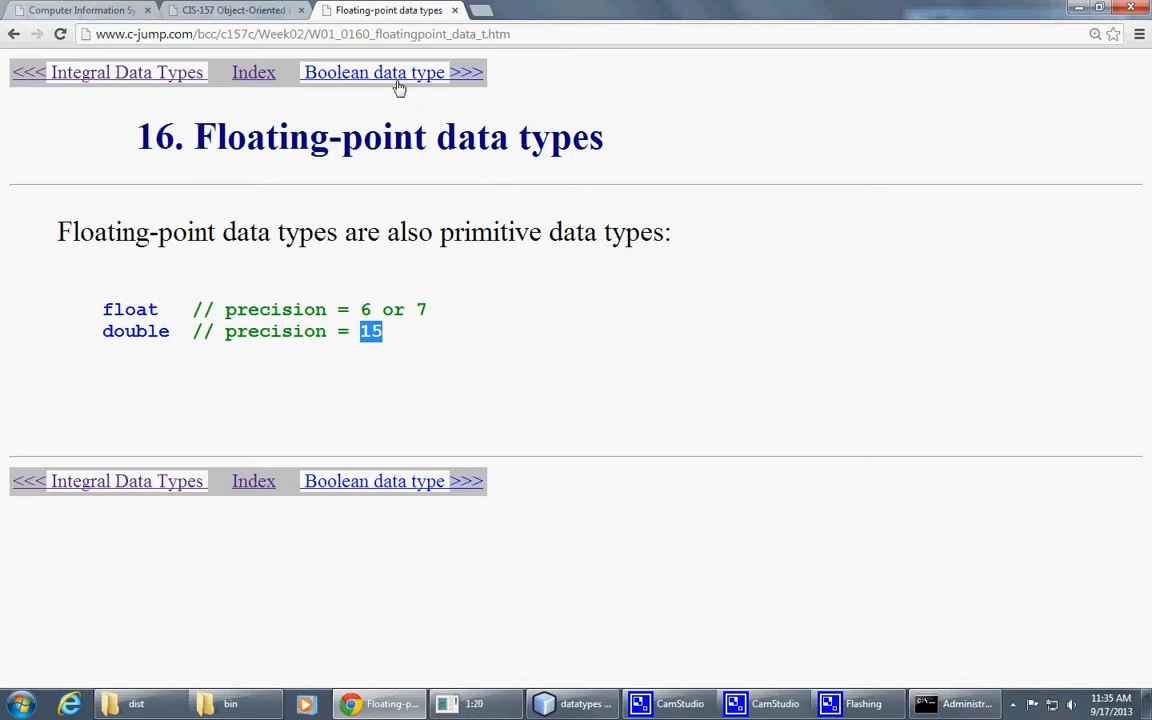
# Move on to the Boolean data type lecture page
pyautogui.click(372, 72)
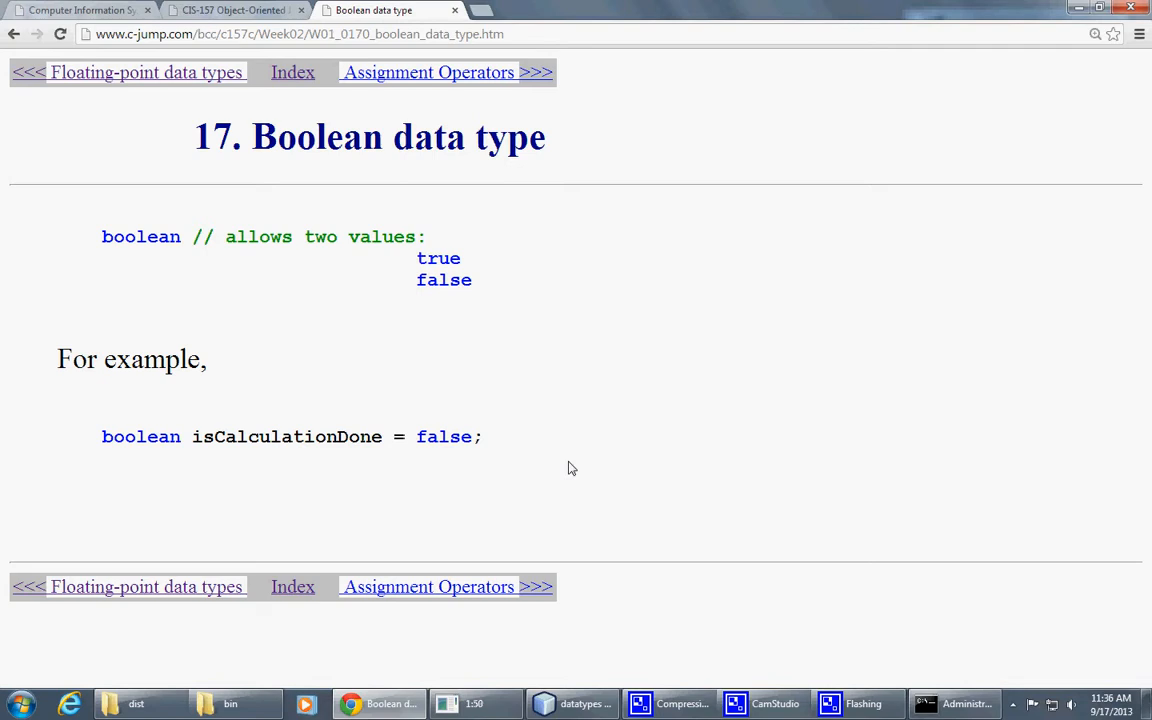
pyautogui.moveTo(516, 270)
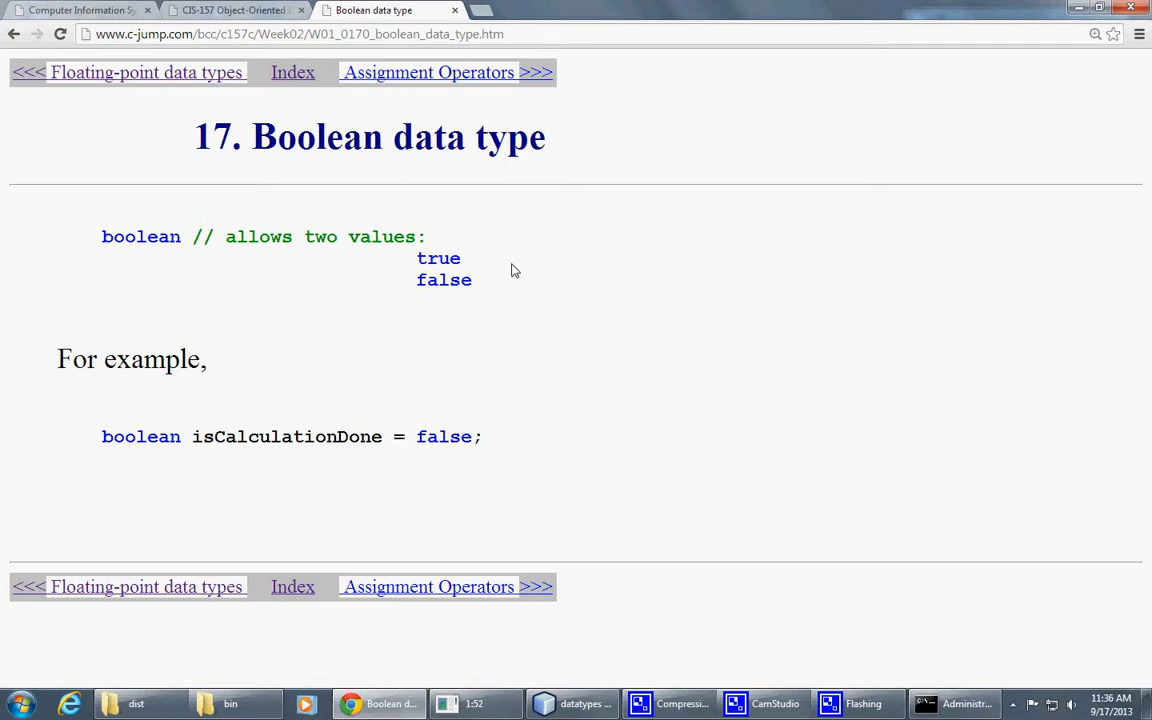
pyautogui.moveTo(436, 80)
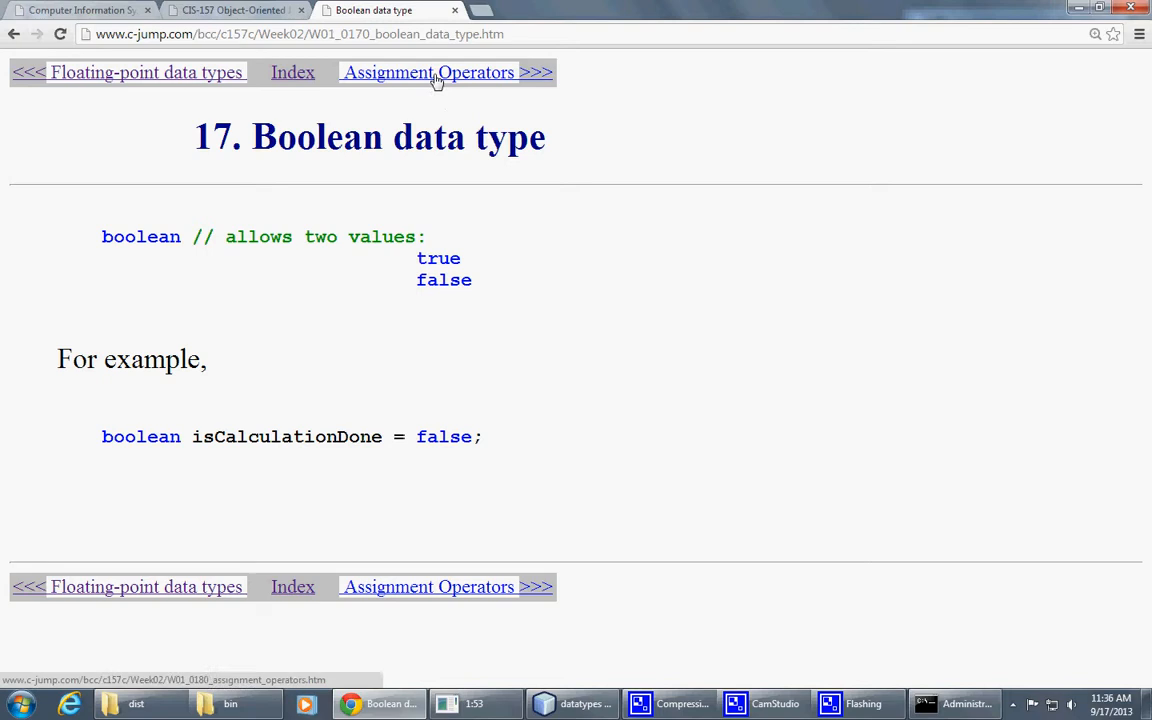
pyautogui.moveTo(620, 538)
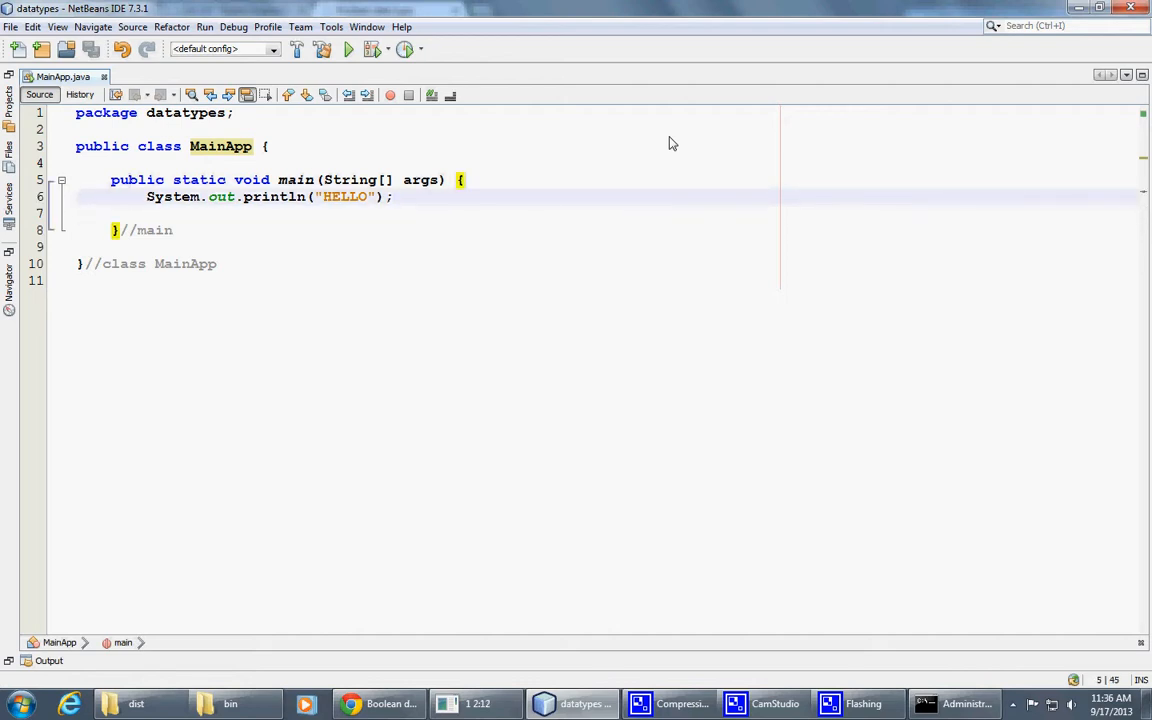
# Declare 'int count = 0;' on a new line inside main
pyautogui.press('enter')
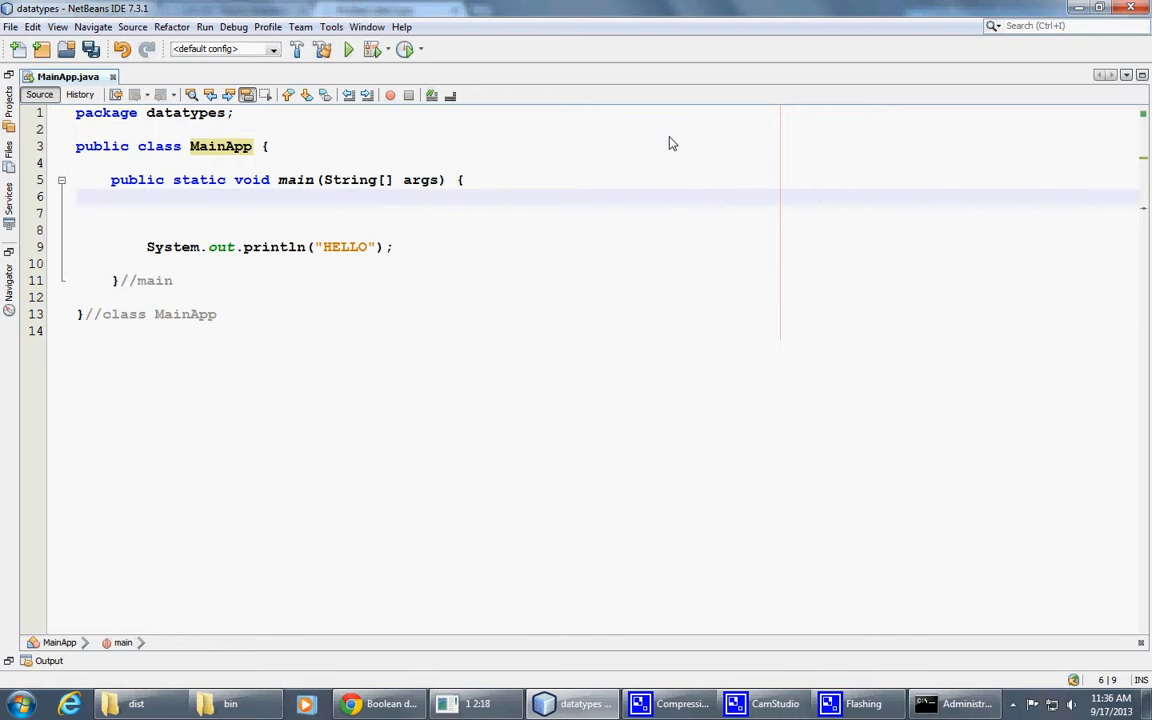
pyautogui.write('in')
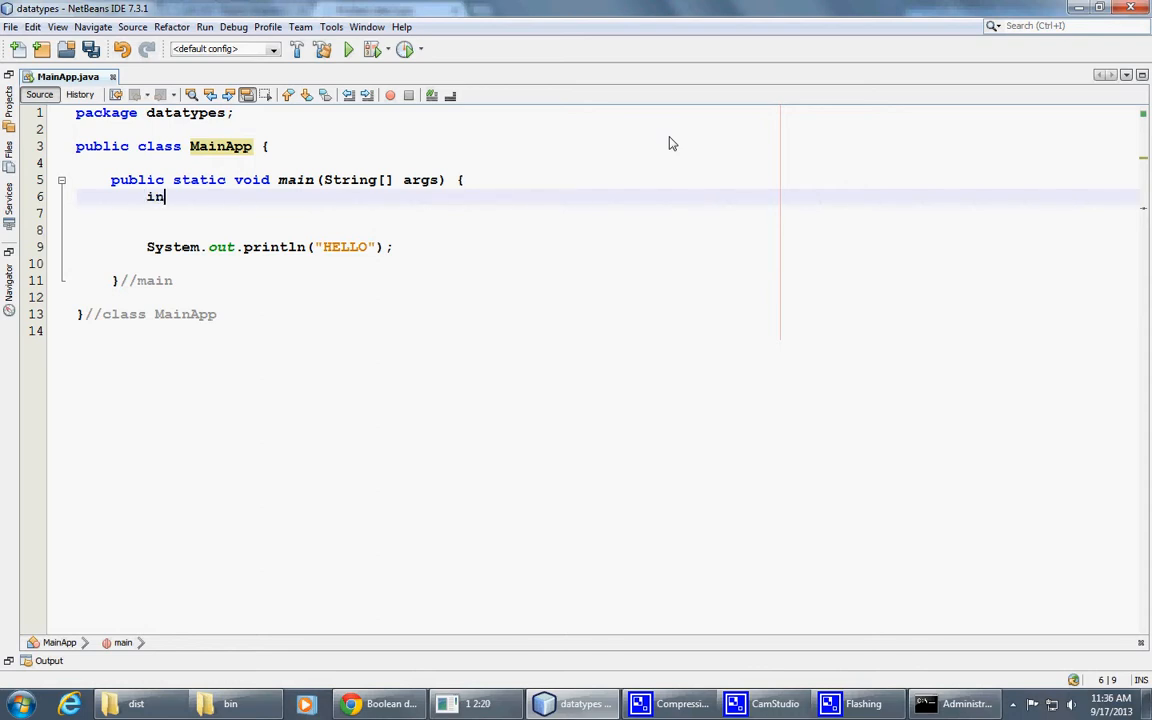
pyautogui.write('t')
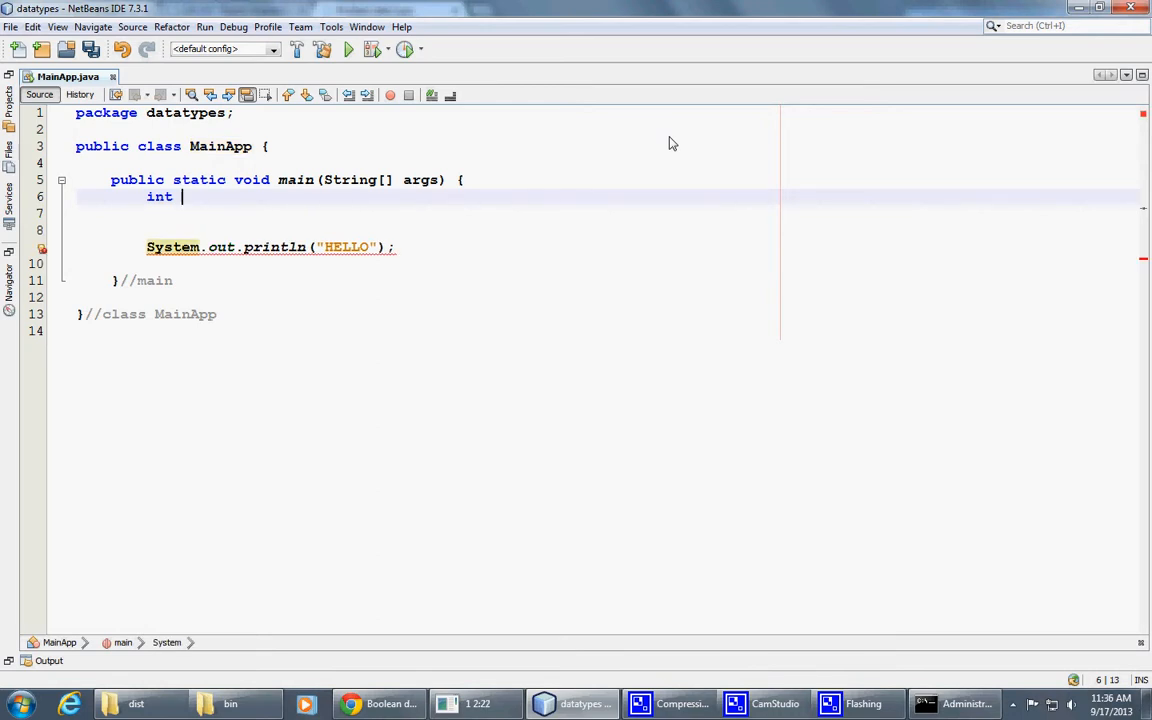
pyautogui.write('count')
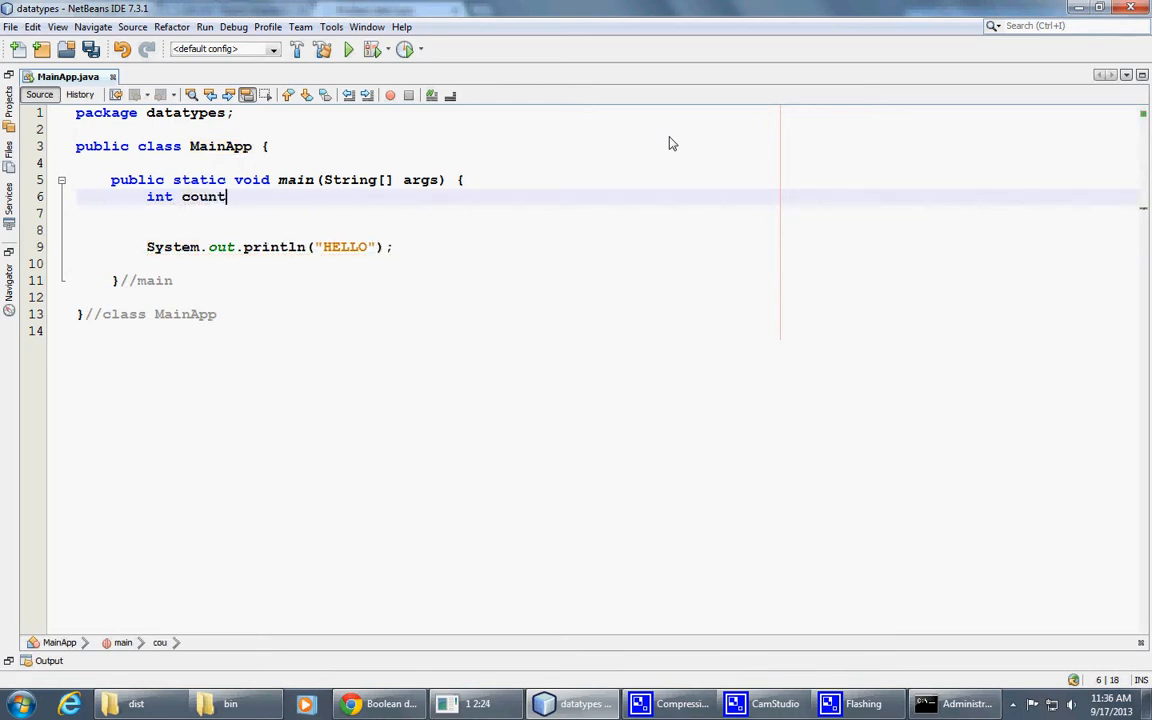
pyautogui.write('= 0')
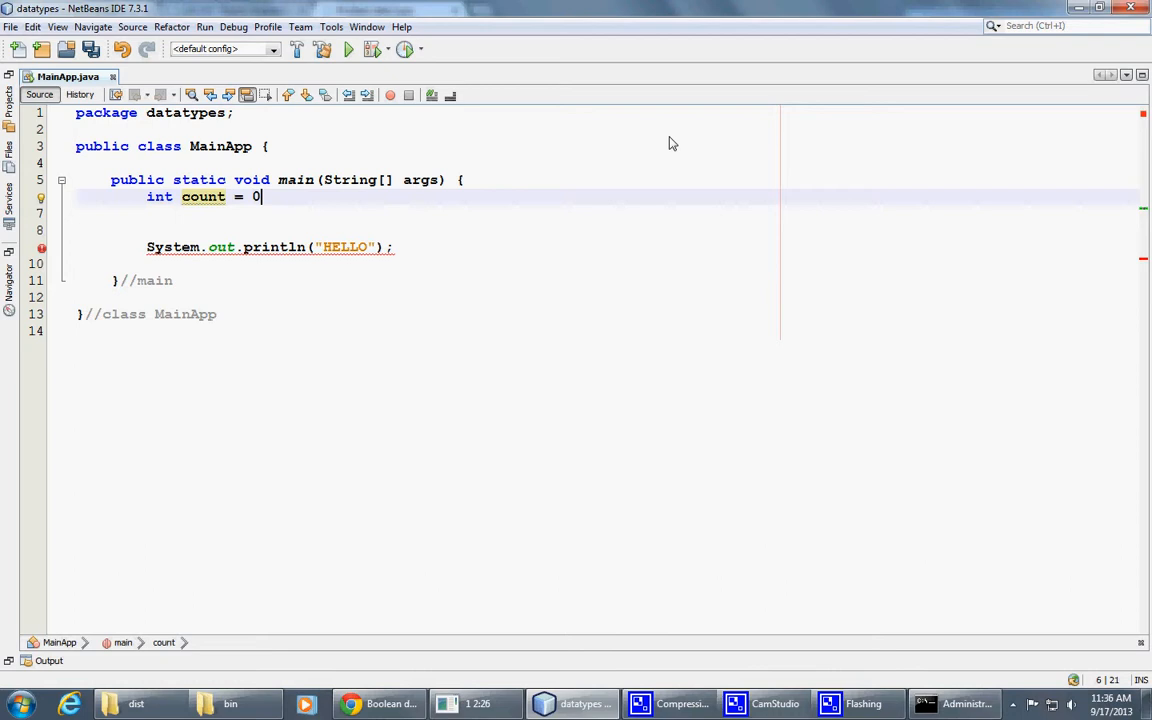
pyautogui.write(';')
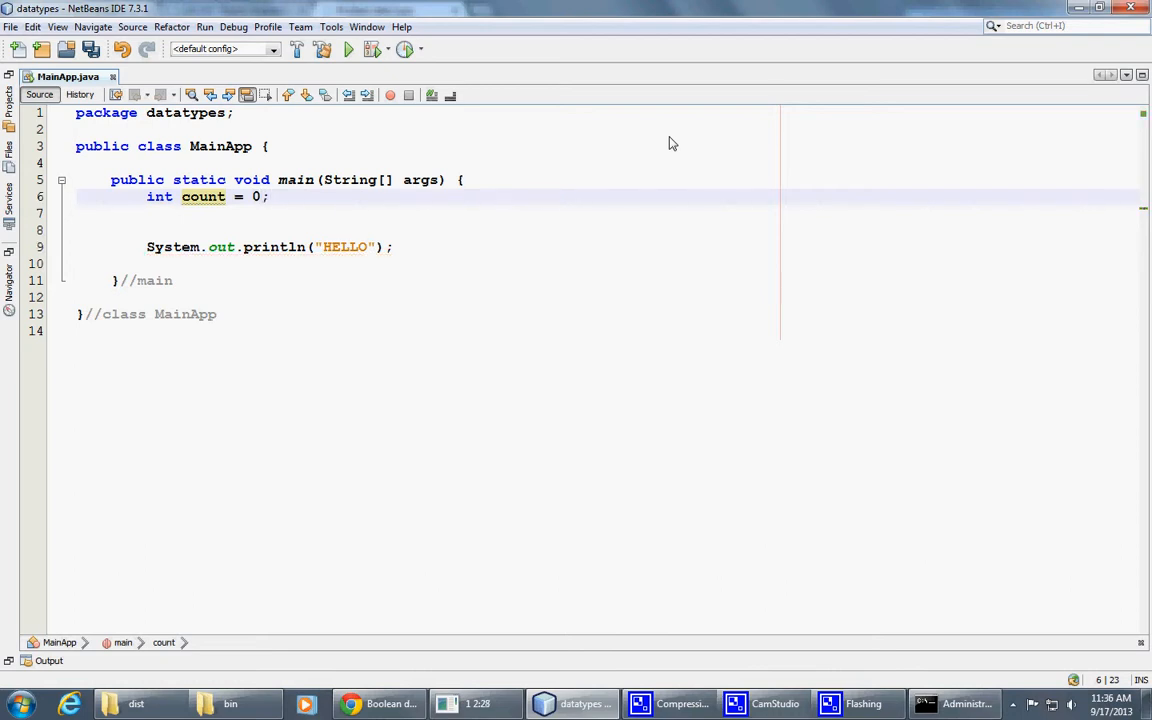
# Declare the constant 'final double PI = 3.1415926;' on the next line
pyautogui.press('enter')
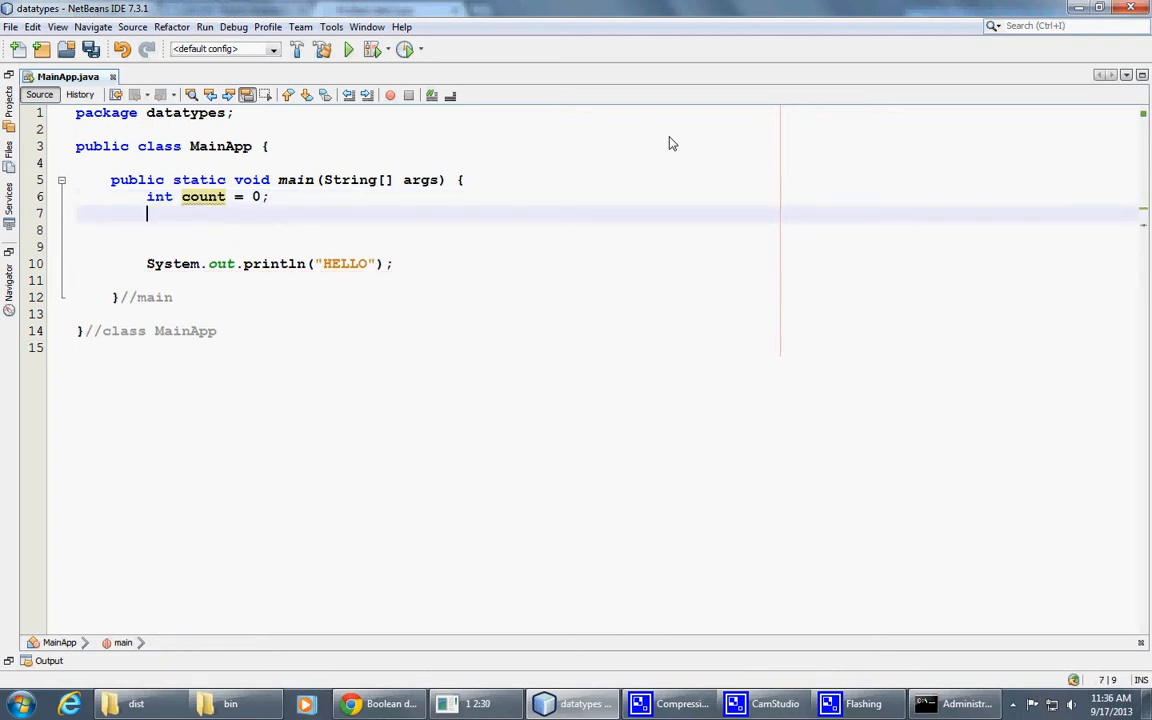
pyautogui.write('double')
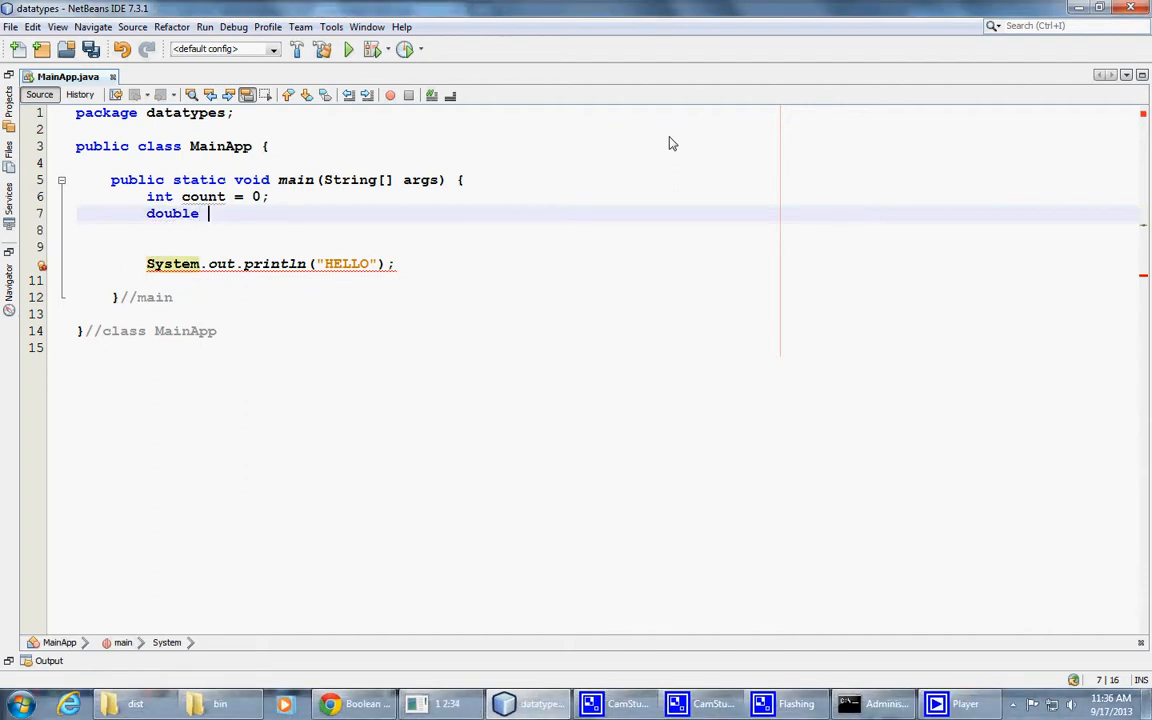
pyautogui.write('PI')
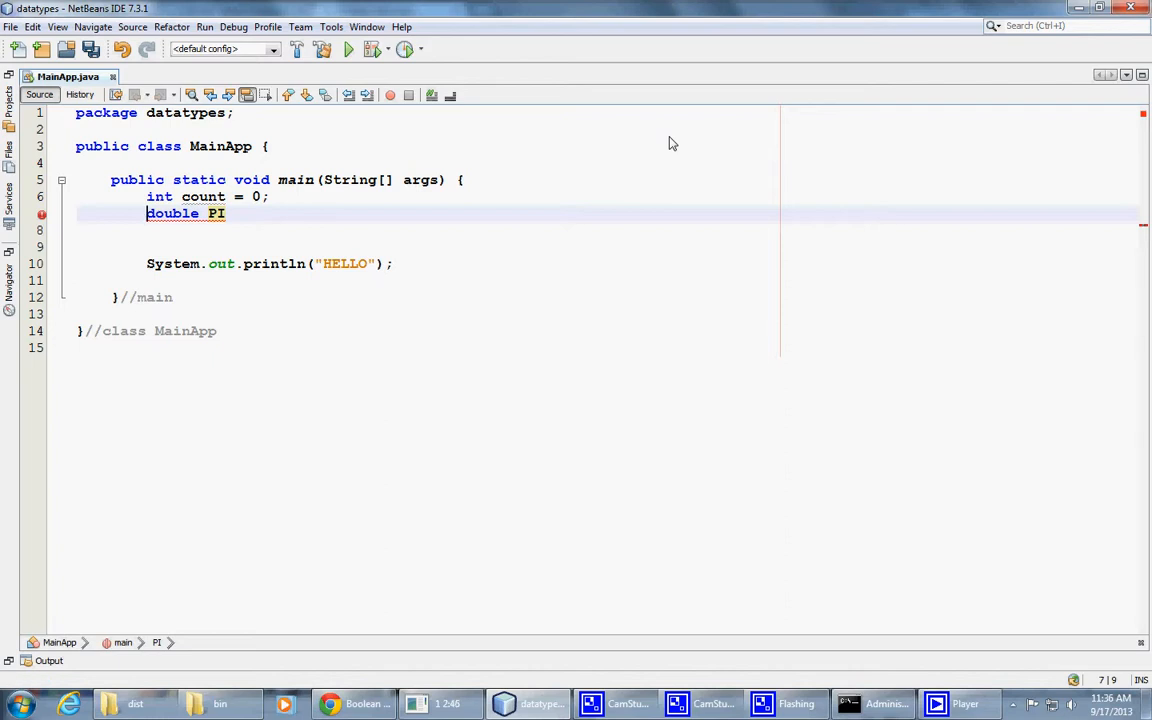
pyautogui.write('final')
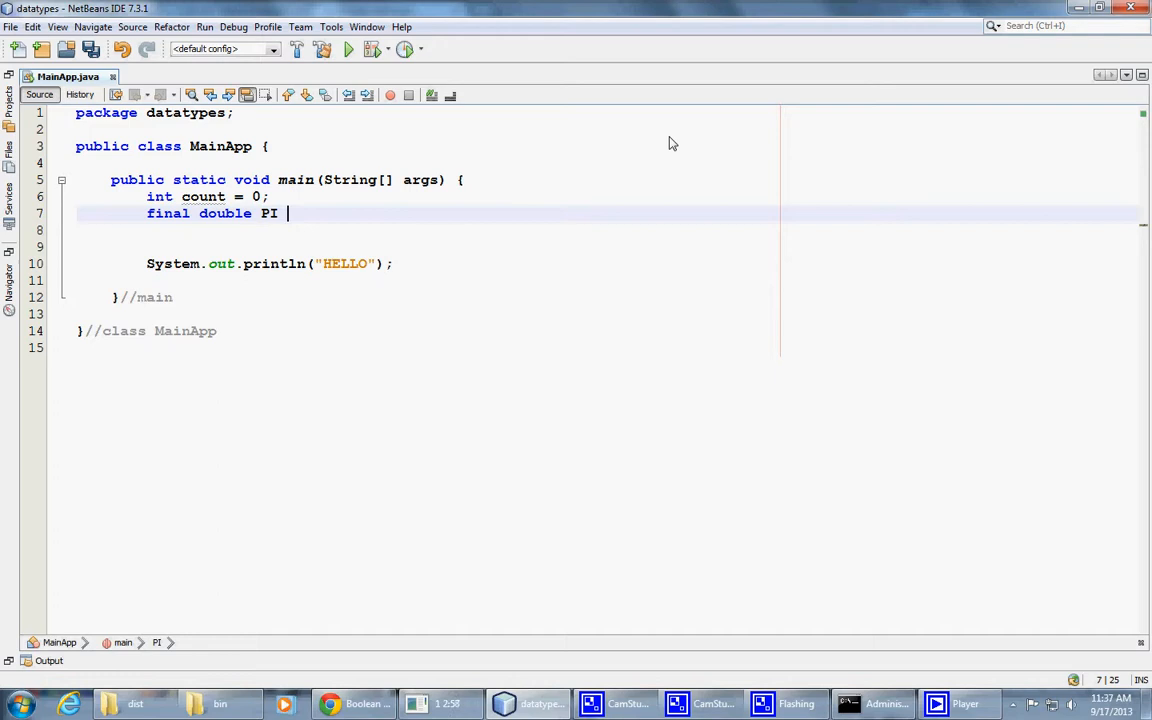
pyautogui.write('=')
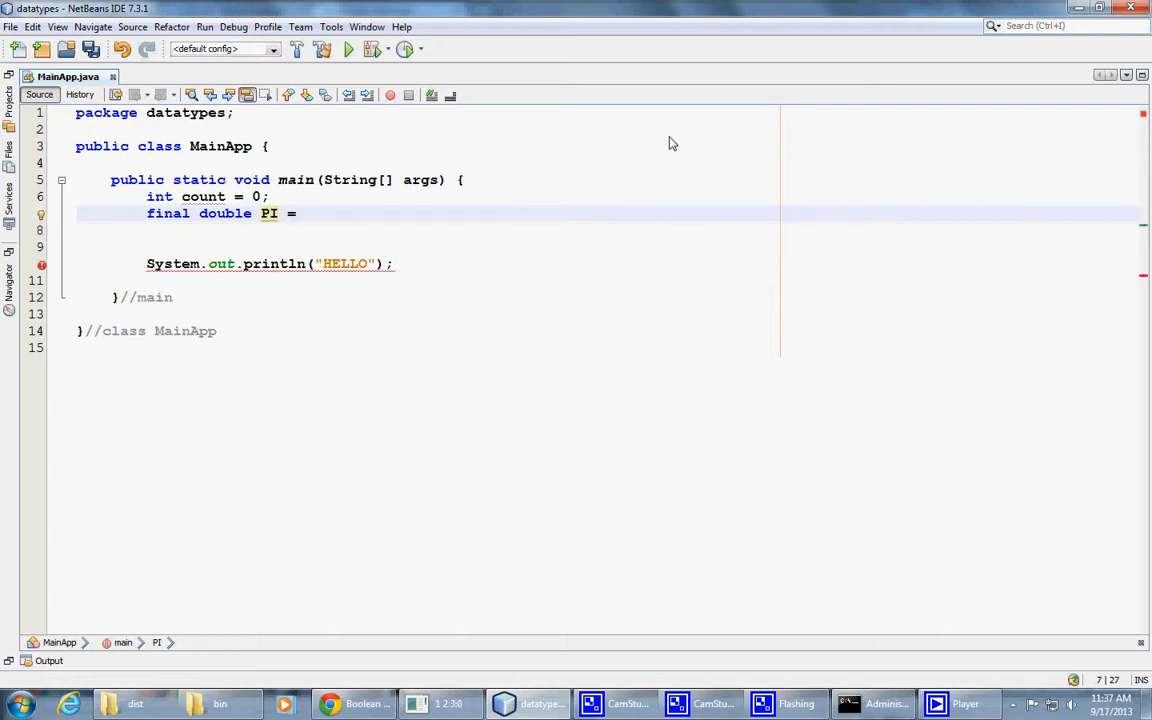
pyautogui.write('3.14')
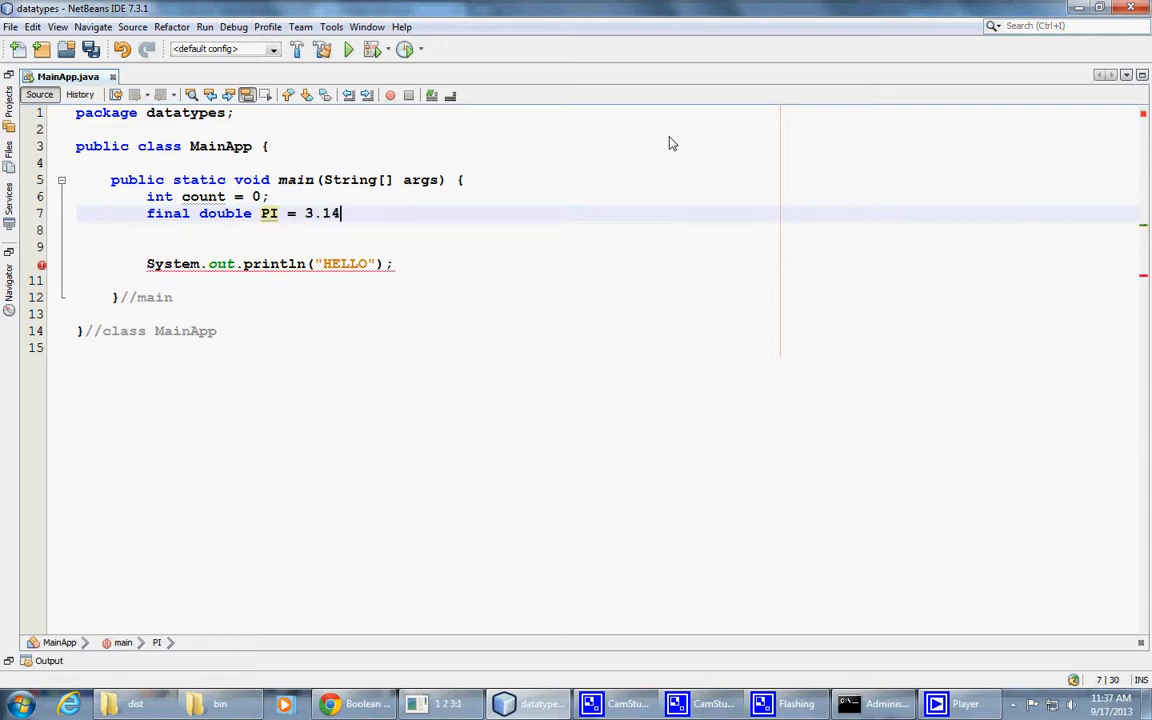
pyautogui.write('159')
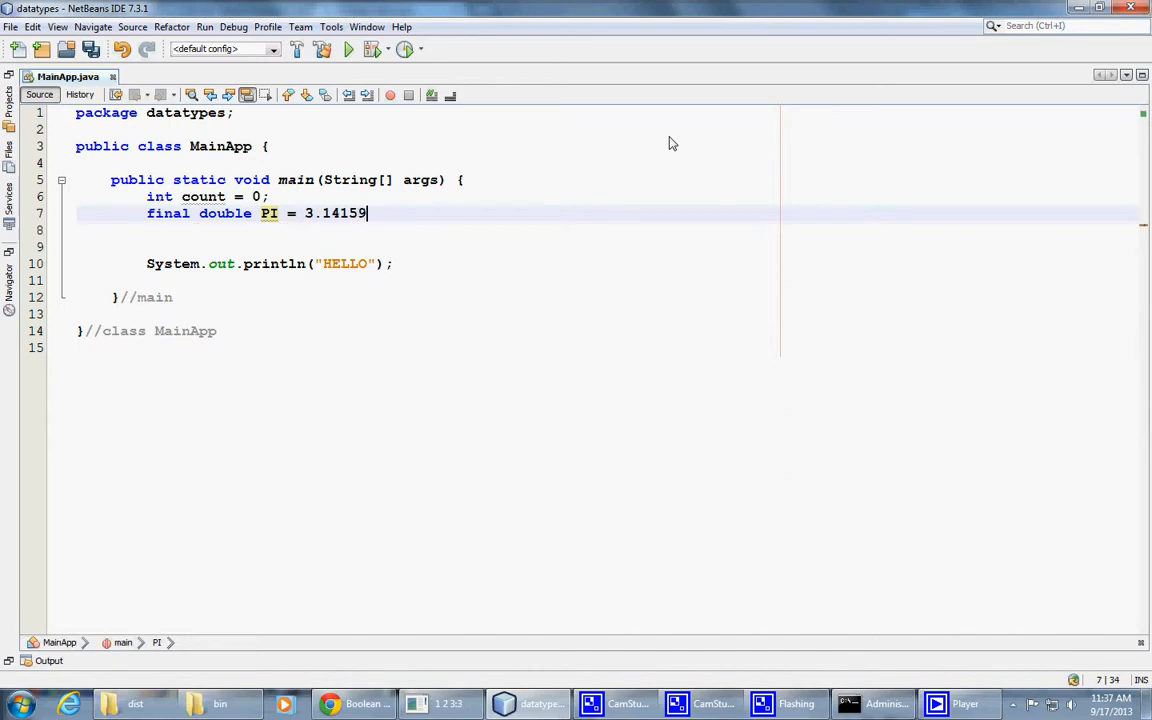
pyautogui.write('26')
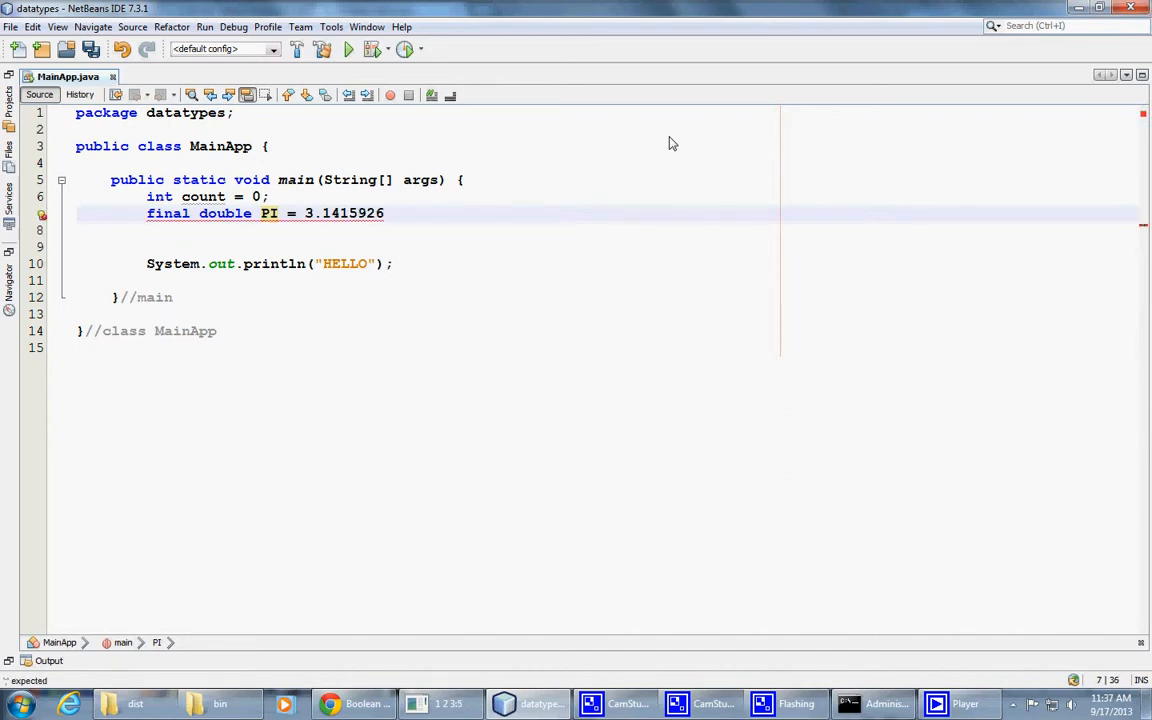
pyautogui.write(';')
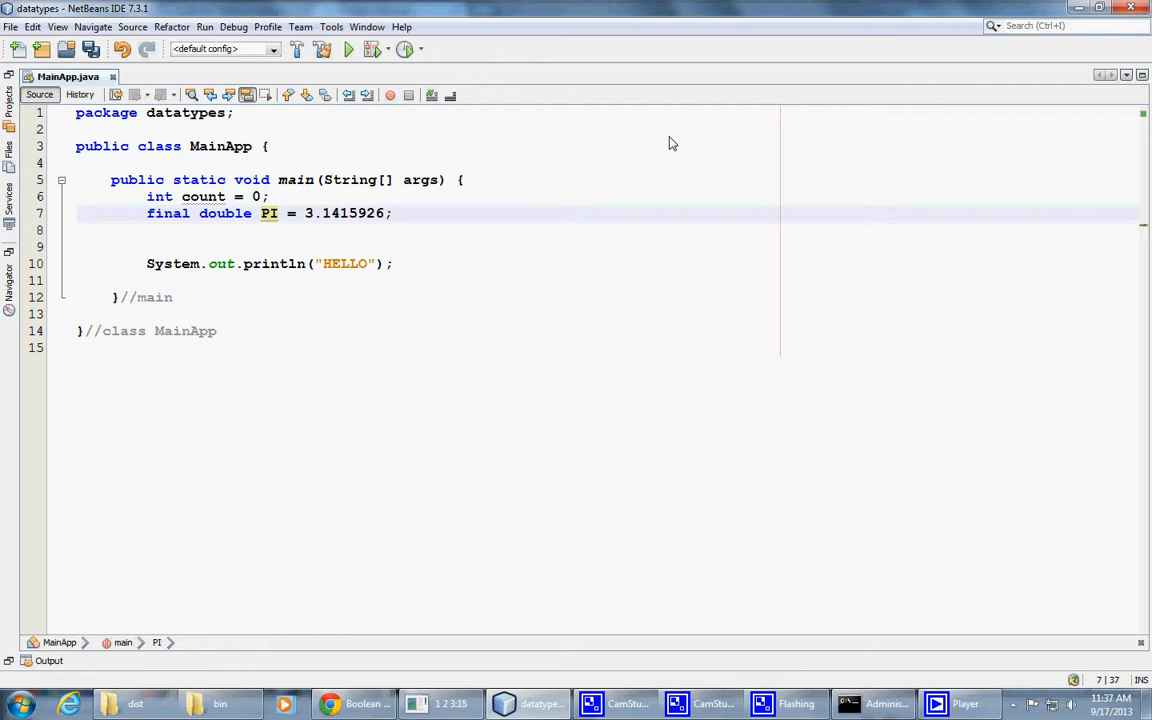
# Add the statement 'double result = count * PI;' below the PI constant
pyautogui.press('enter')
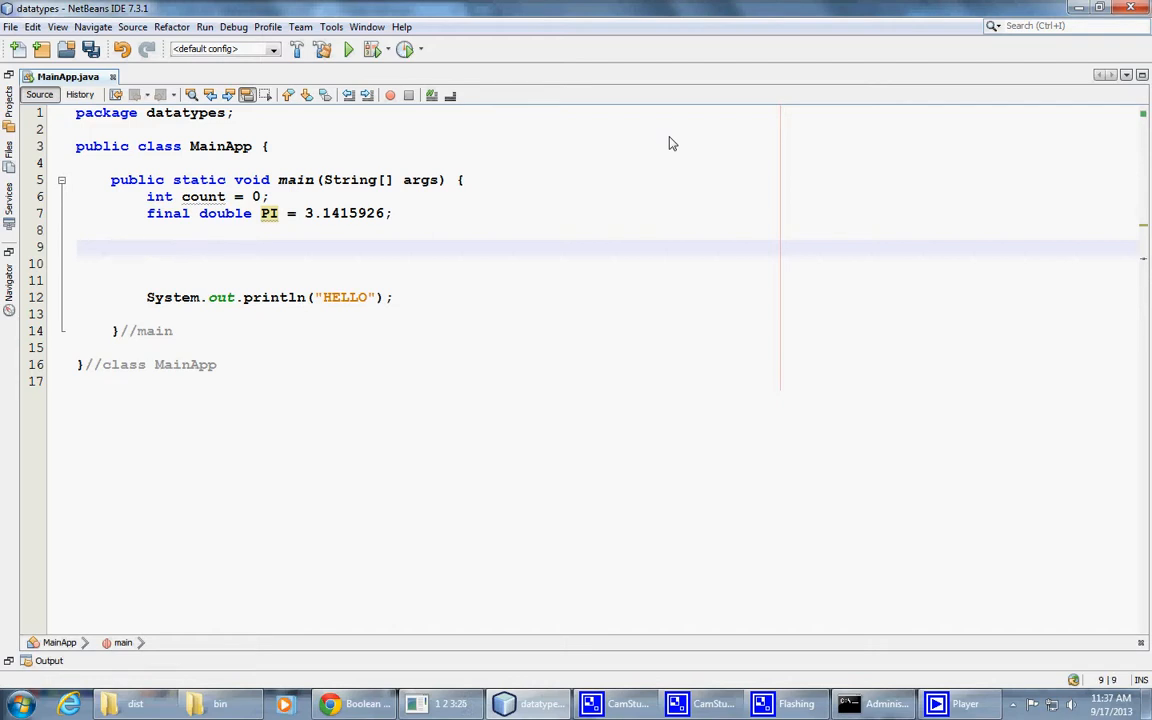
pyautogui.write('double')
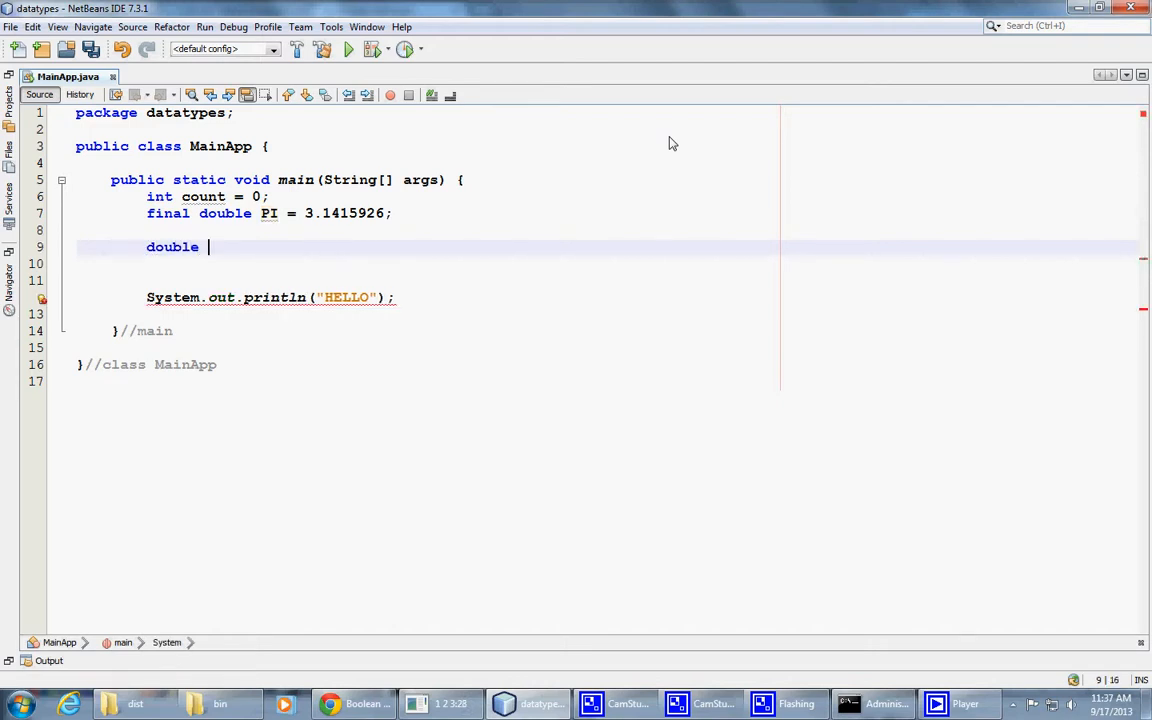
pyautogui.write('result =')
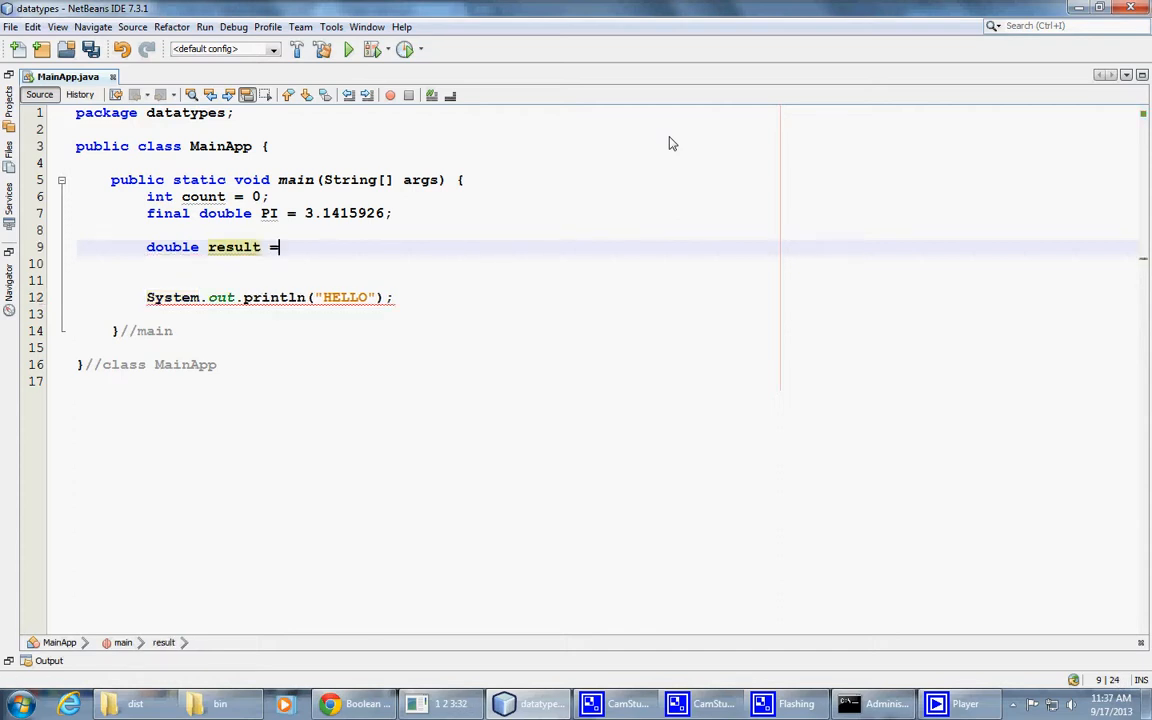
pyautogui.write('co')
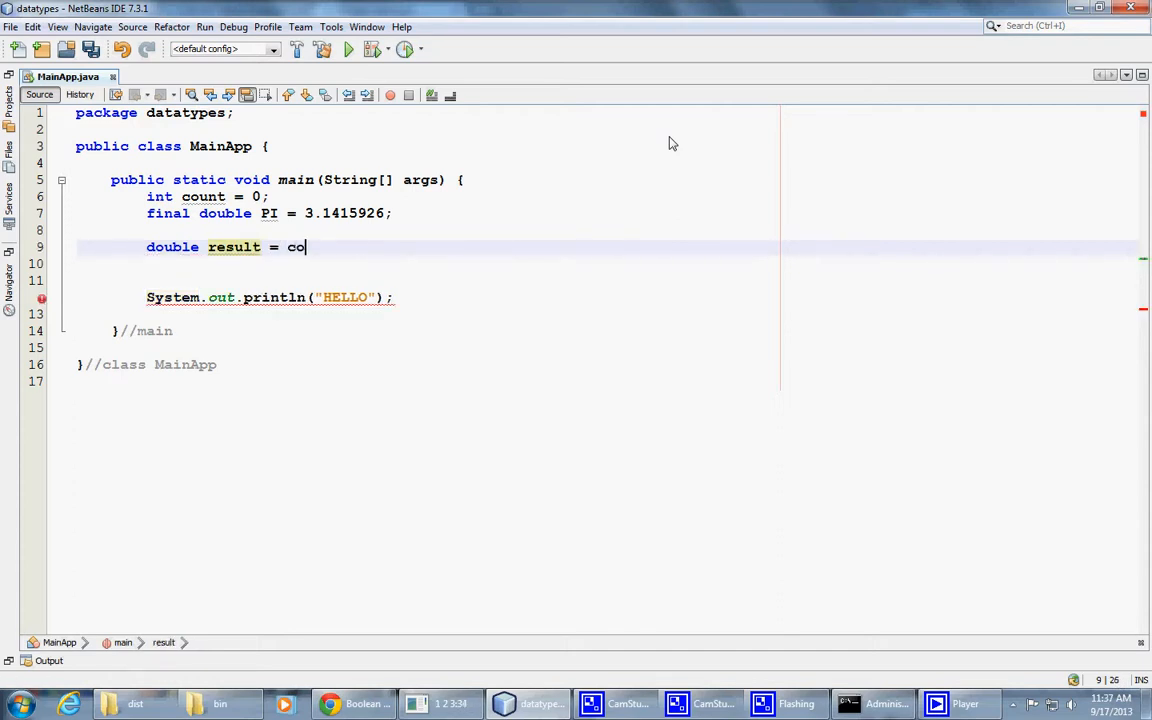
pyautogui.write('unt *')
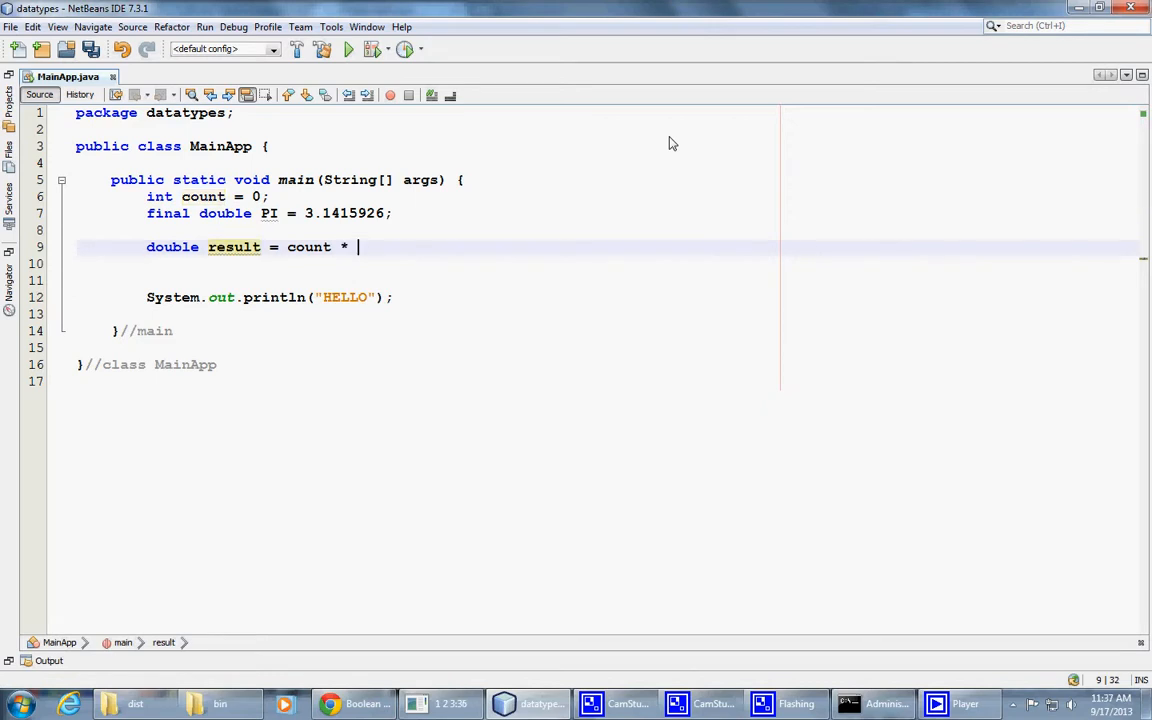
pyautogui.write('PI')
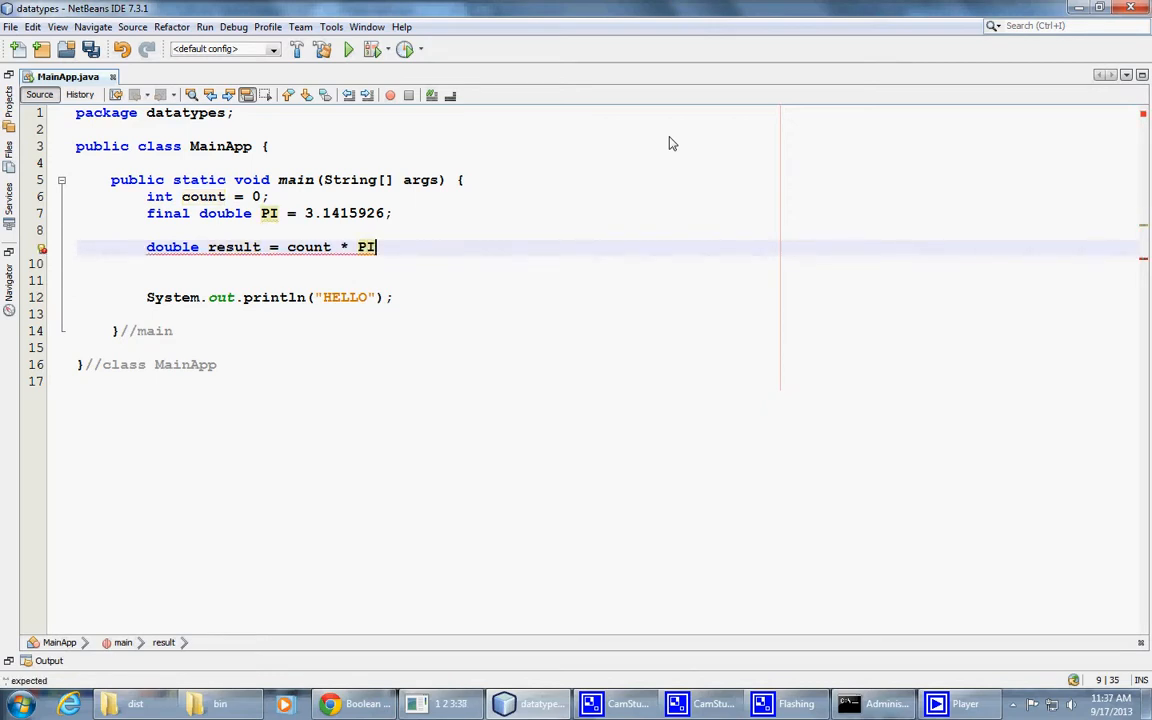
pyautogui.write(';')
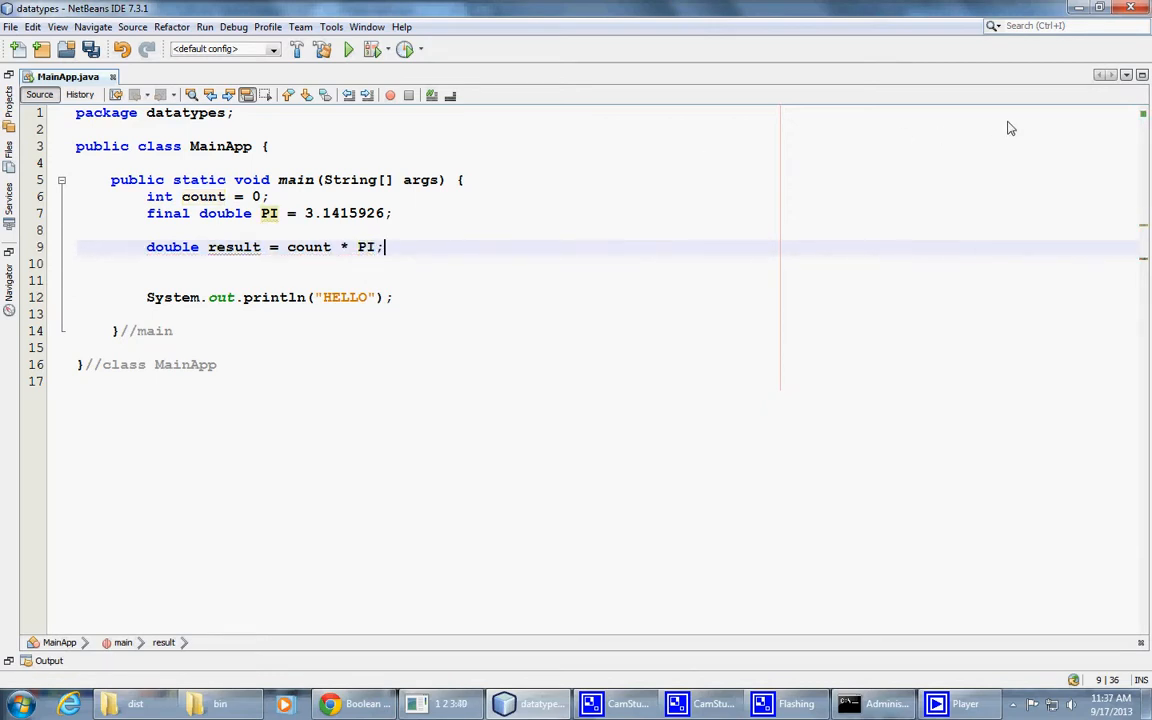
pyautogui.moveTo(378, 300)
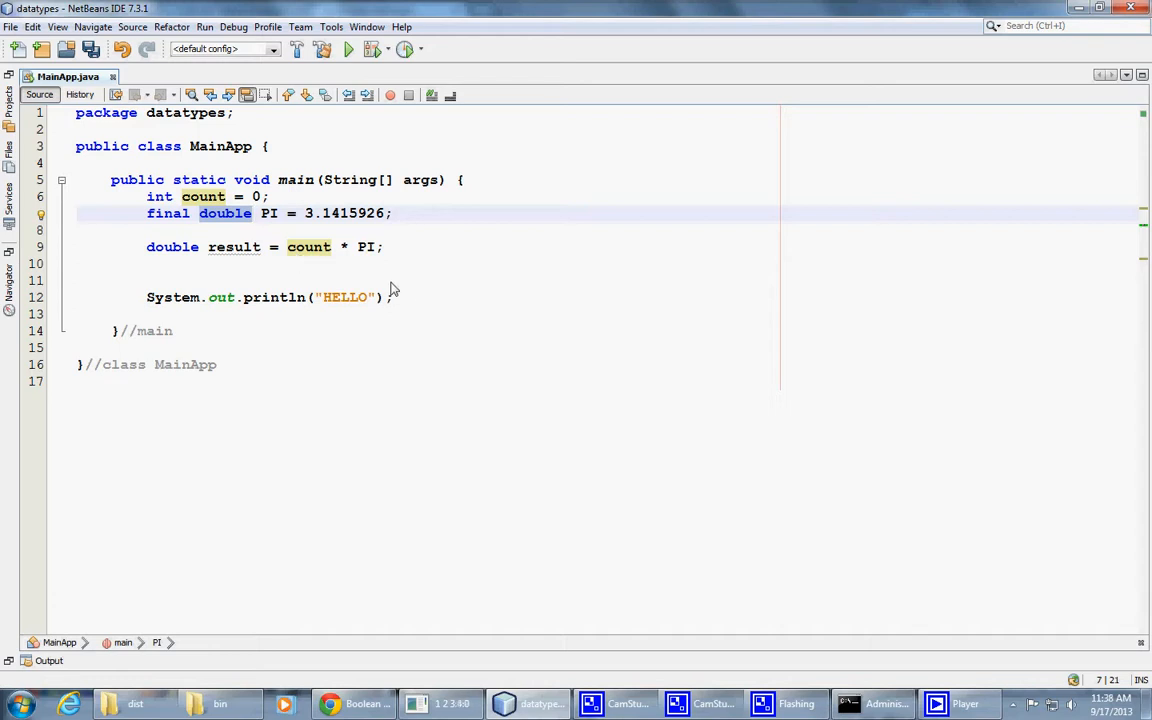
pyautogui.click(252, 212)
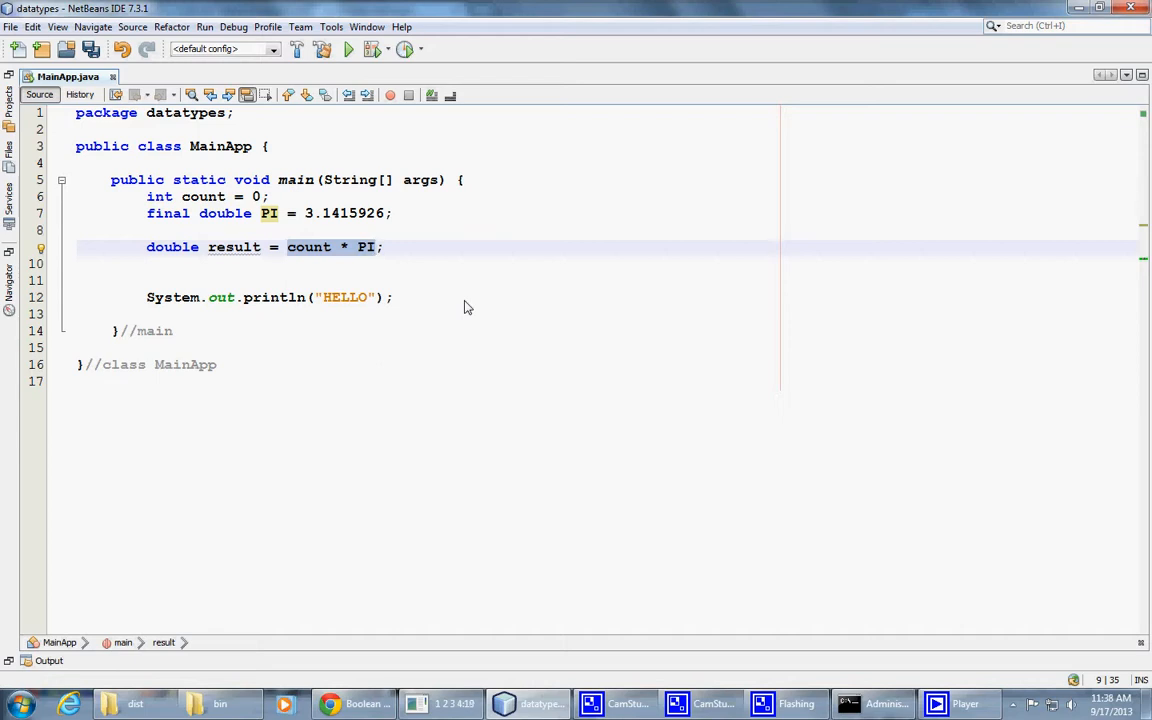
pyautogui.click(378, 248)
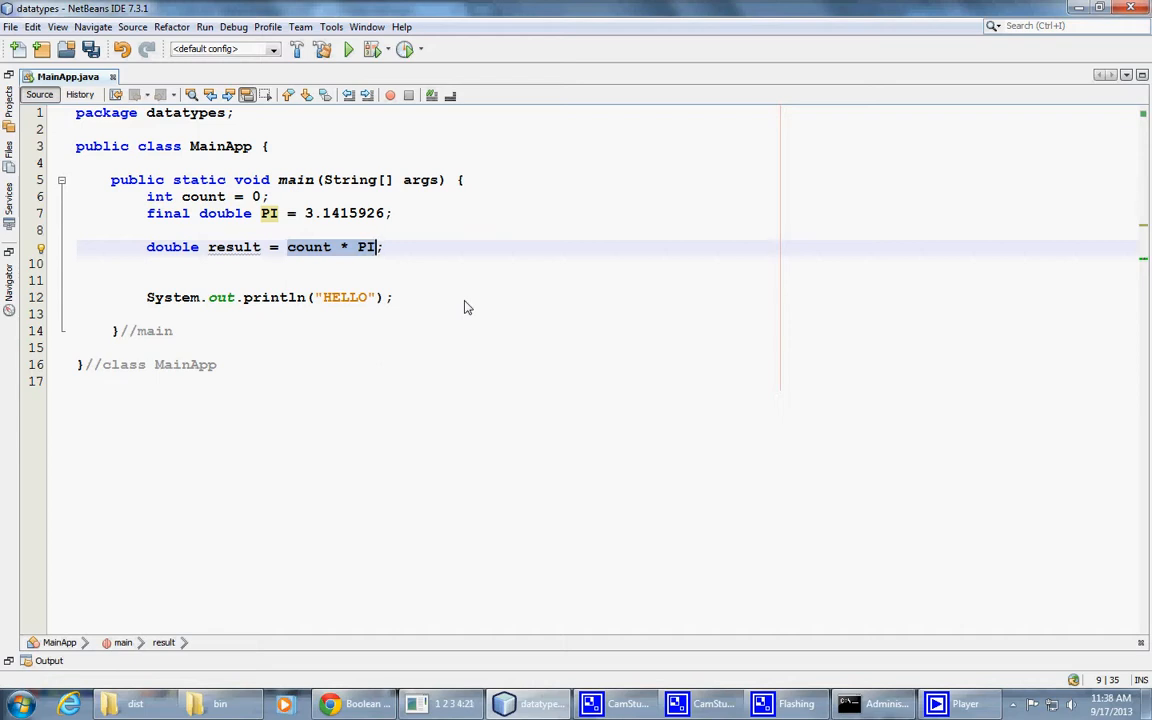
pyautogui.doubleClick(308, 248)
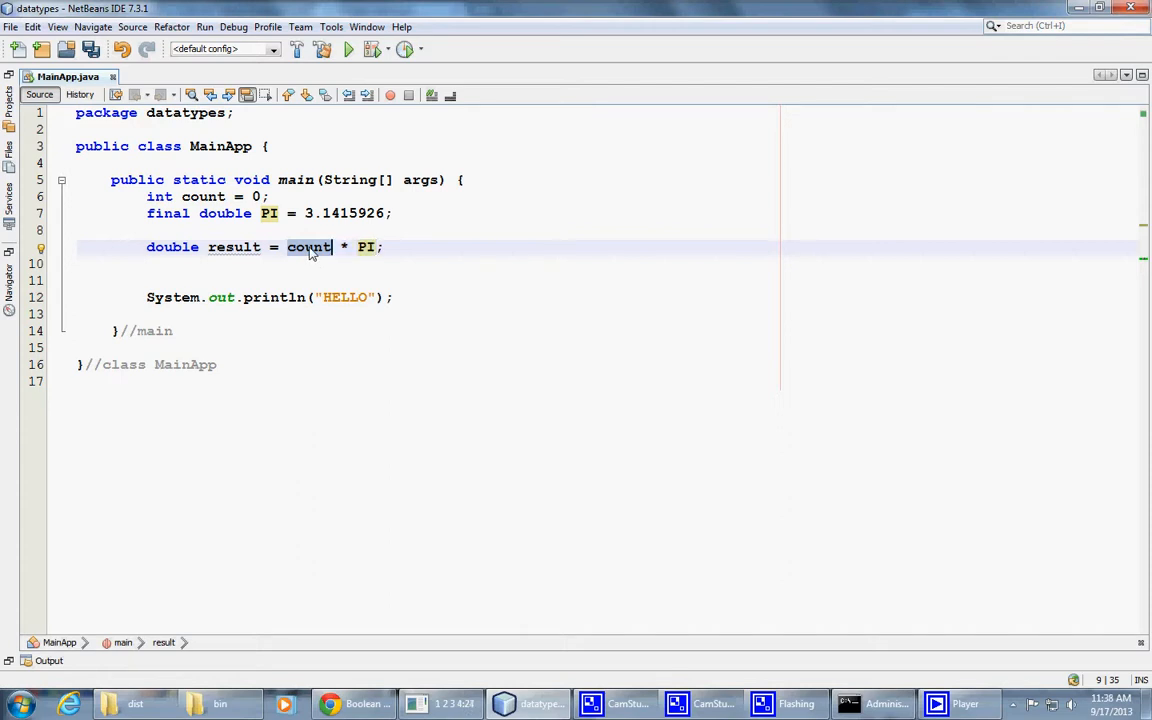
pyautogui.click(366, 248)
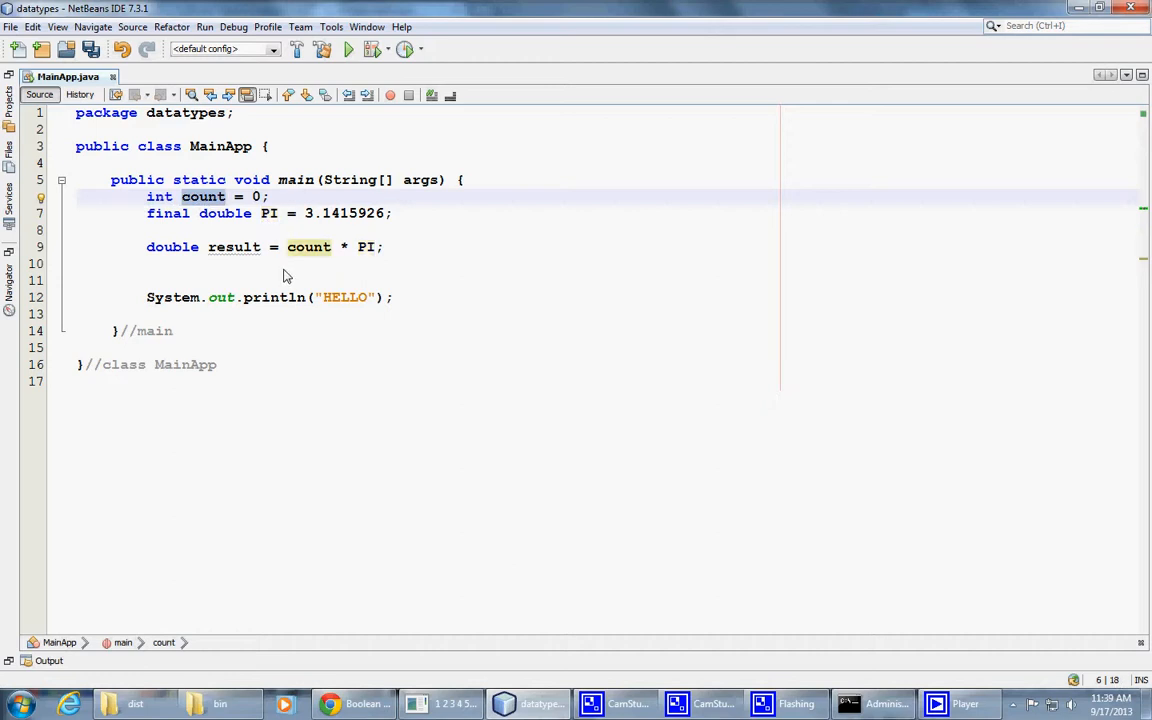
pyautogui.moveTo(238, 196)
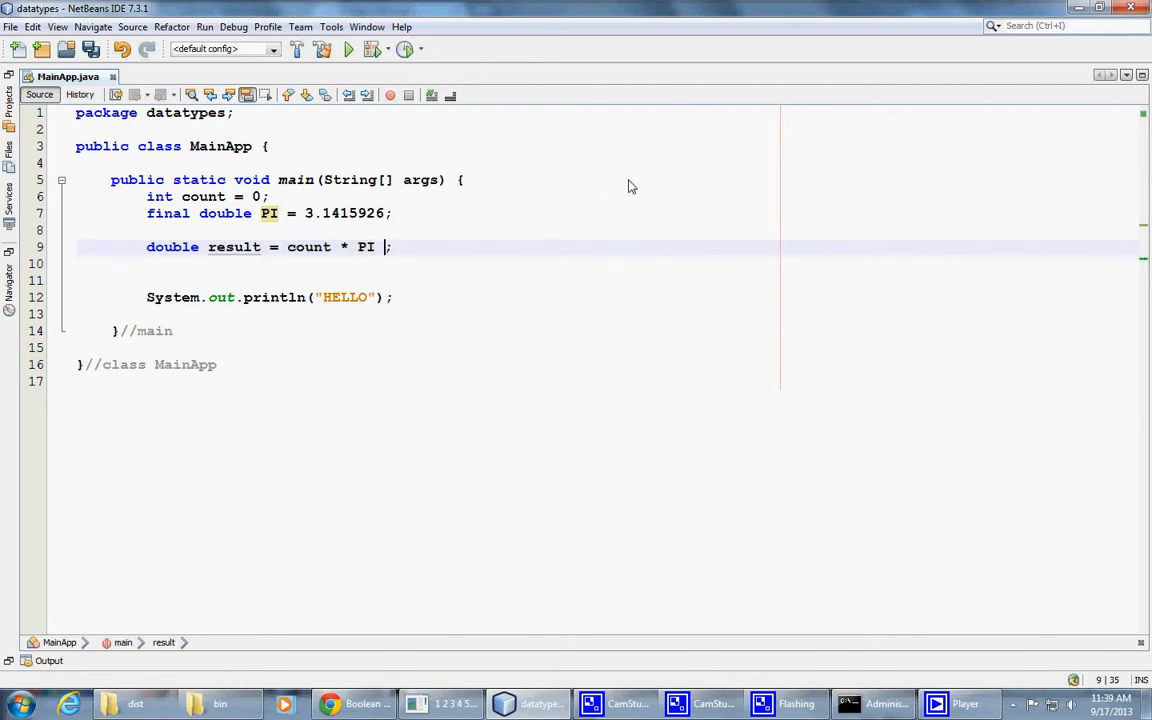
# Extend the expression to 'count * PI / 2' and highlight count in it
pyautogui.write('/ 2')
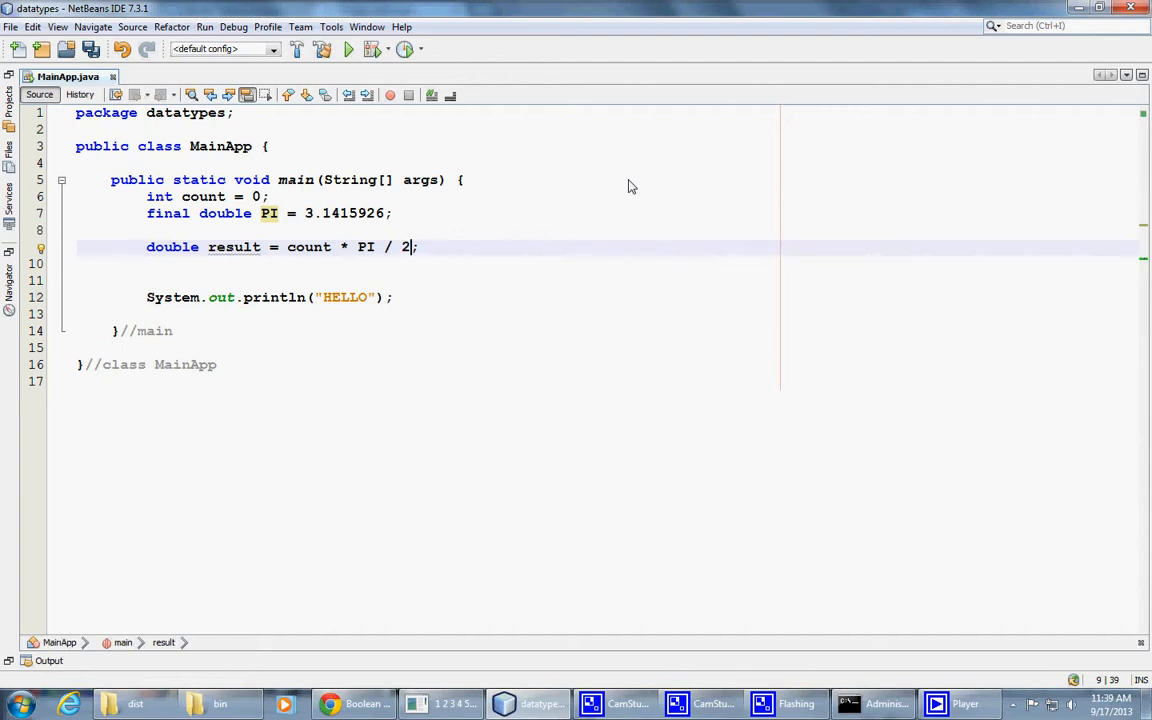
pyautogui.moveTo(626, 156)
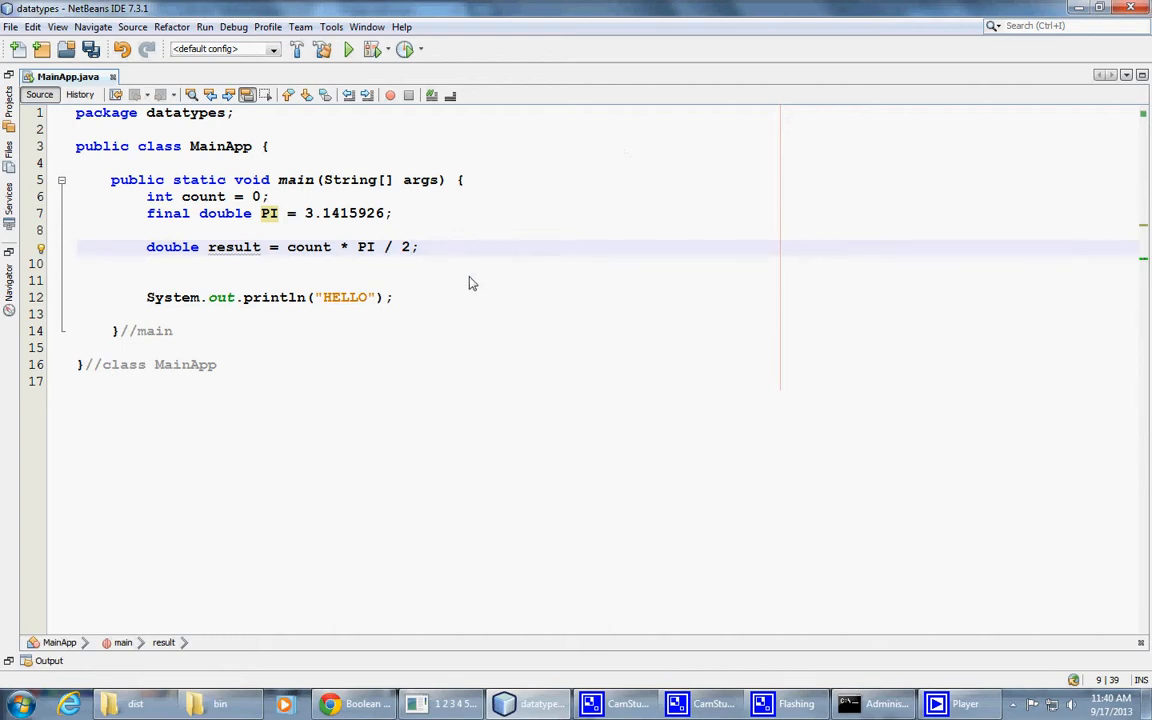
pyautogui.click(410, 248)
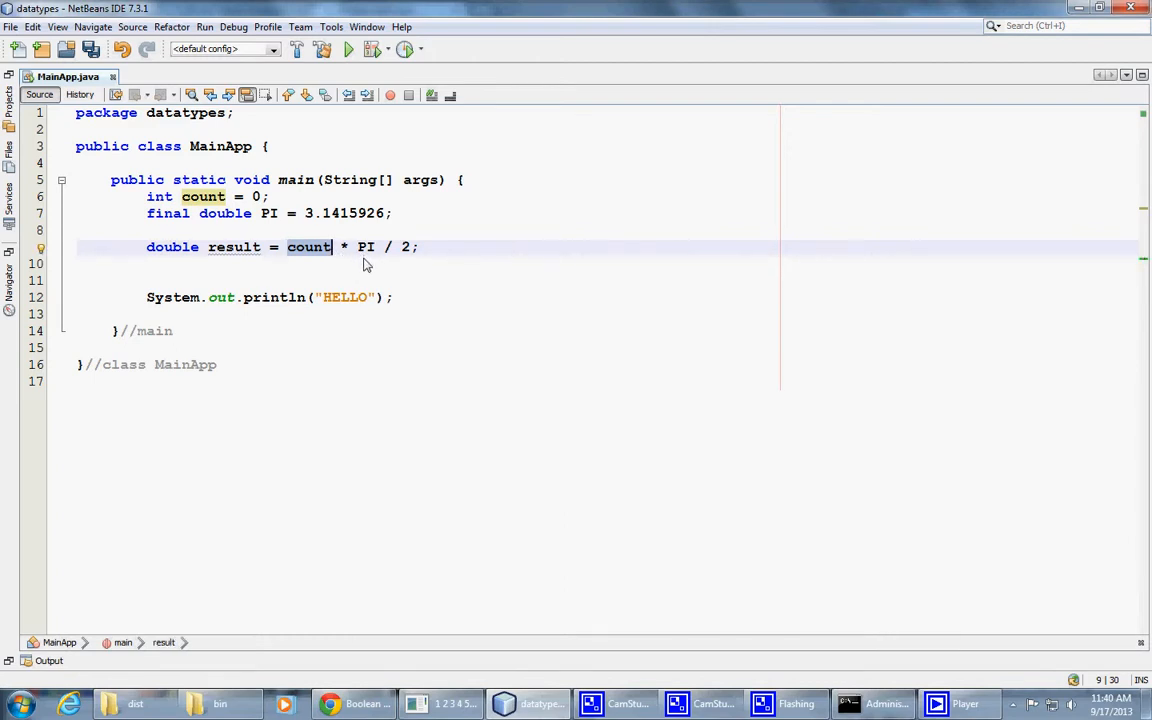
pyautogui.moveTo(372, 260)
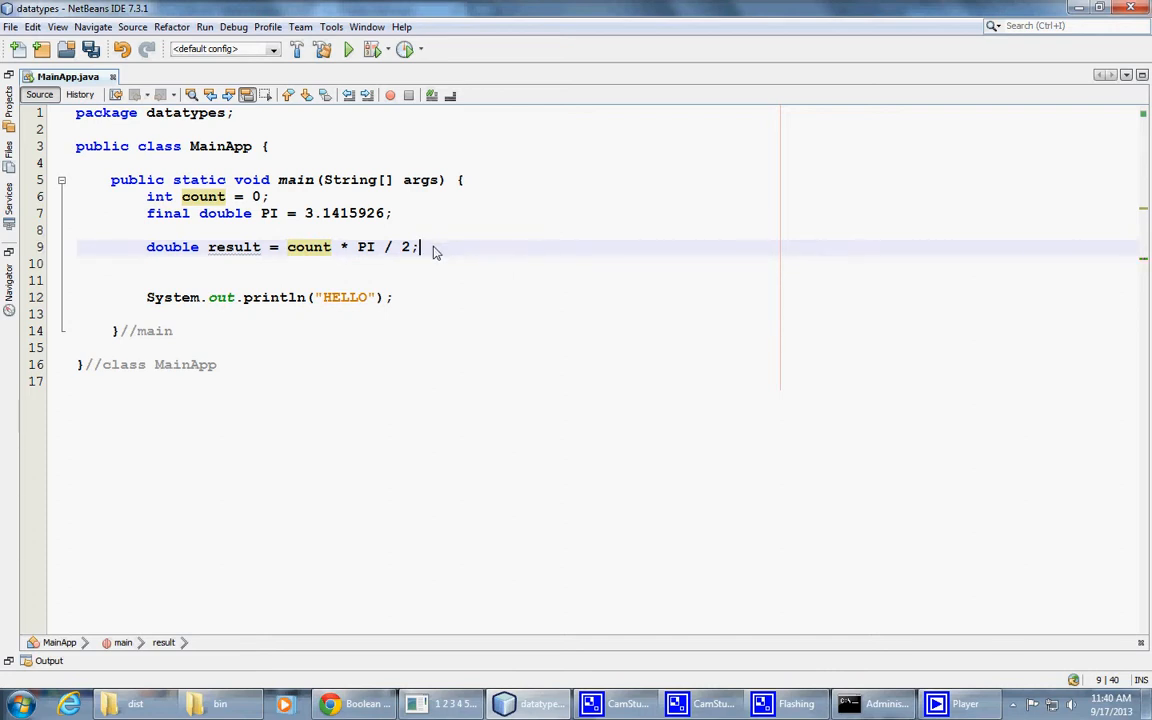
pyautogui.moveTo(448, 260)
pyautogui.write('//')
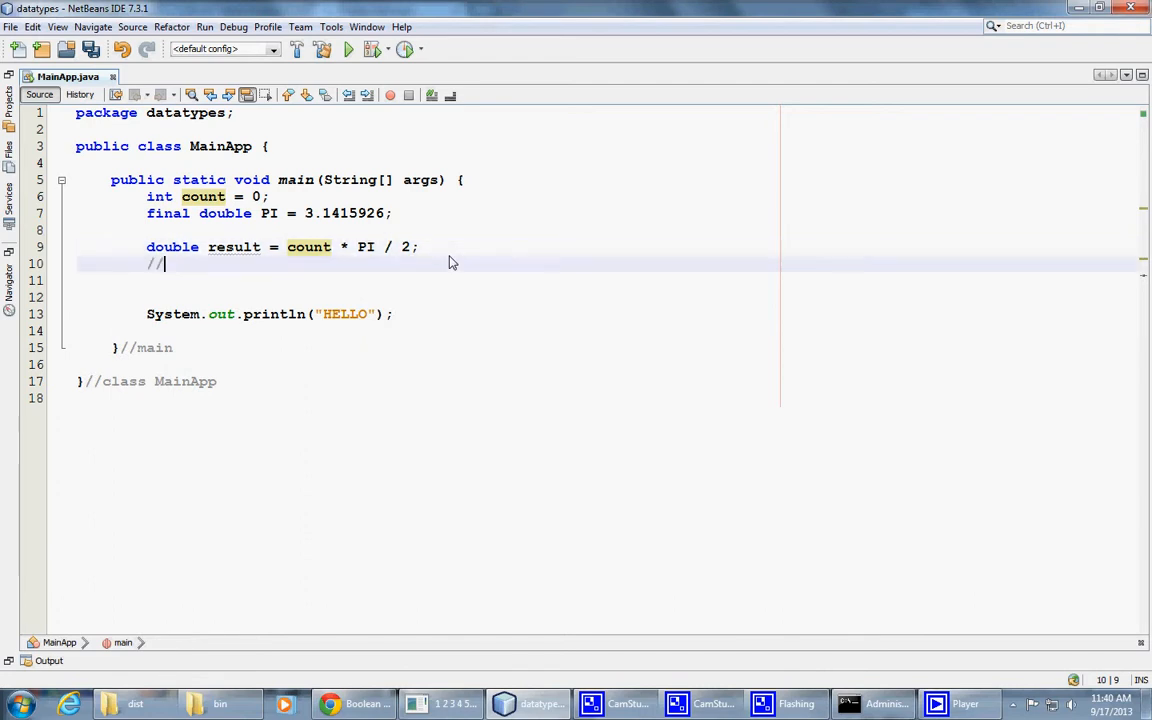
# Write the comments '// promote count to double', '// multiply' and '// divide ... temp location' under the result line
pyautogui.write('" "')
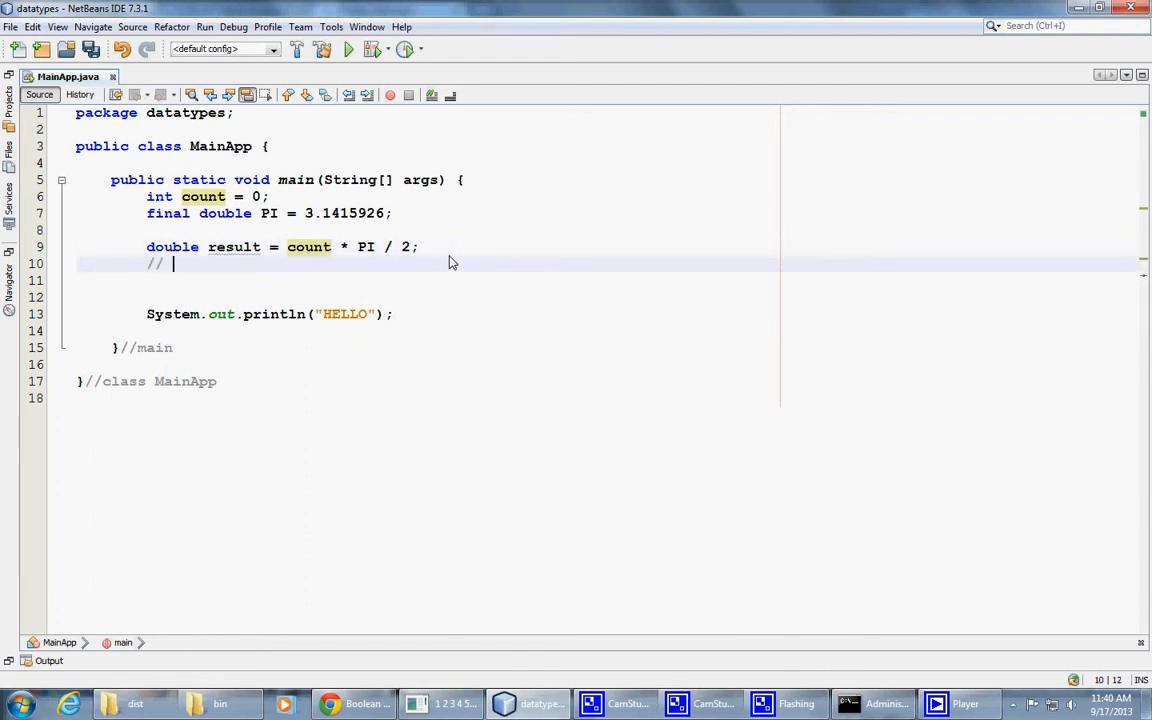
pyautogui.write('pro')
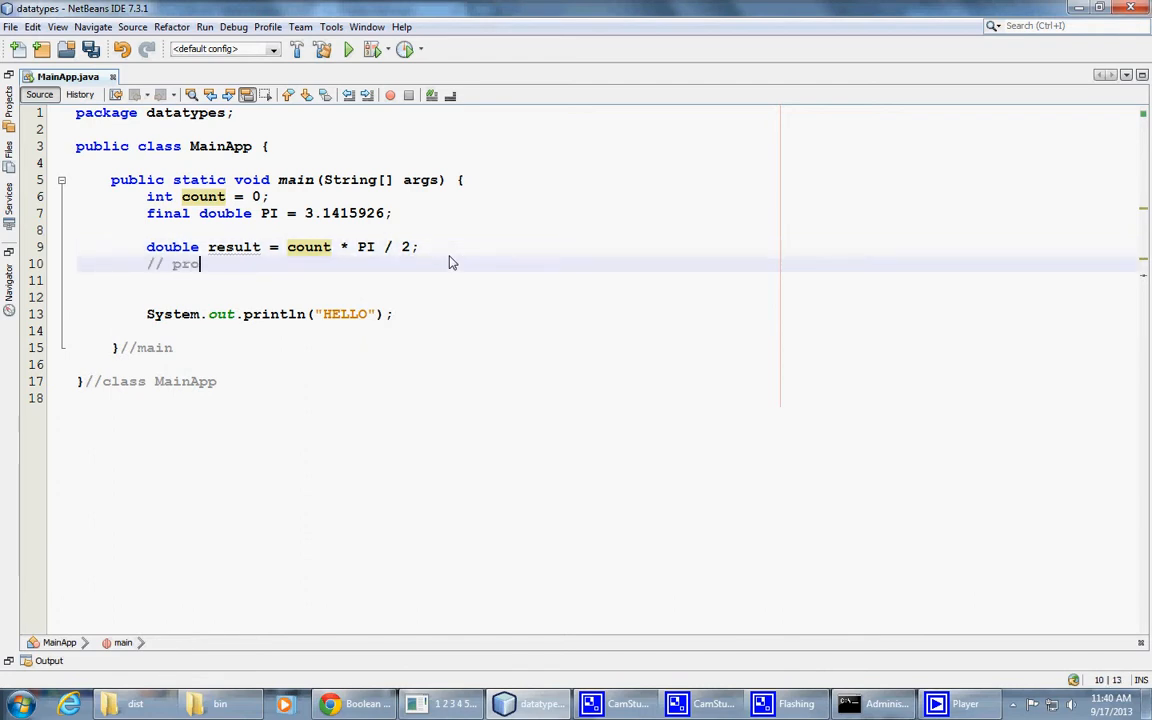
pyautogui.write('mote')
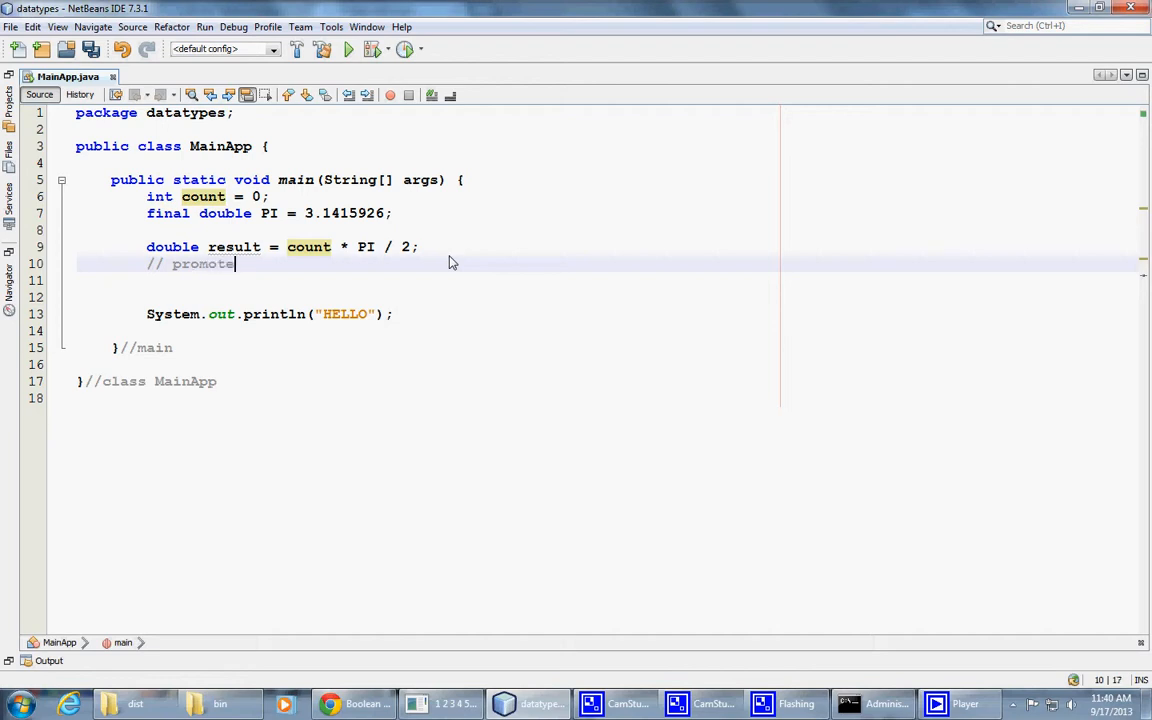
pyautogui.write('count to d')
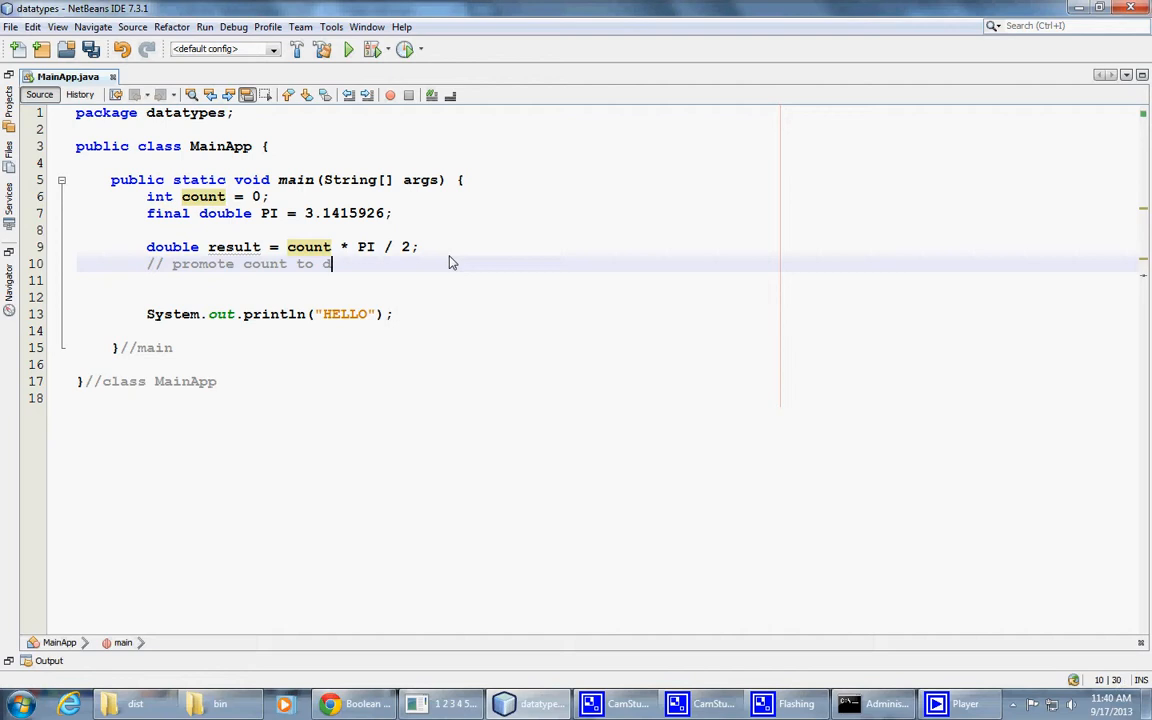
pyautogui.write('ouble')
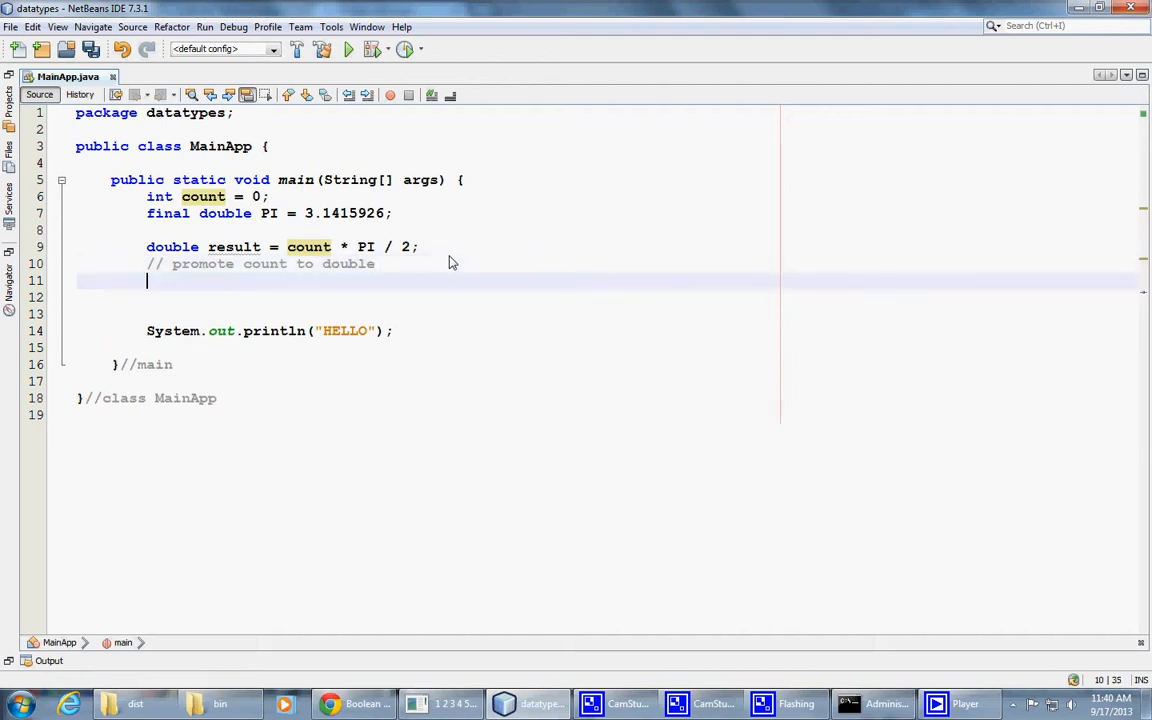
pyautogui.write('//')
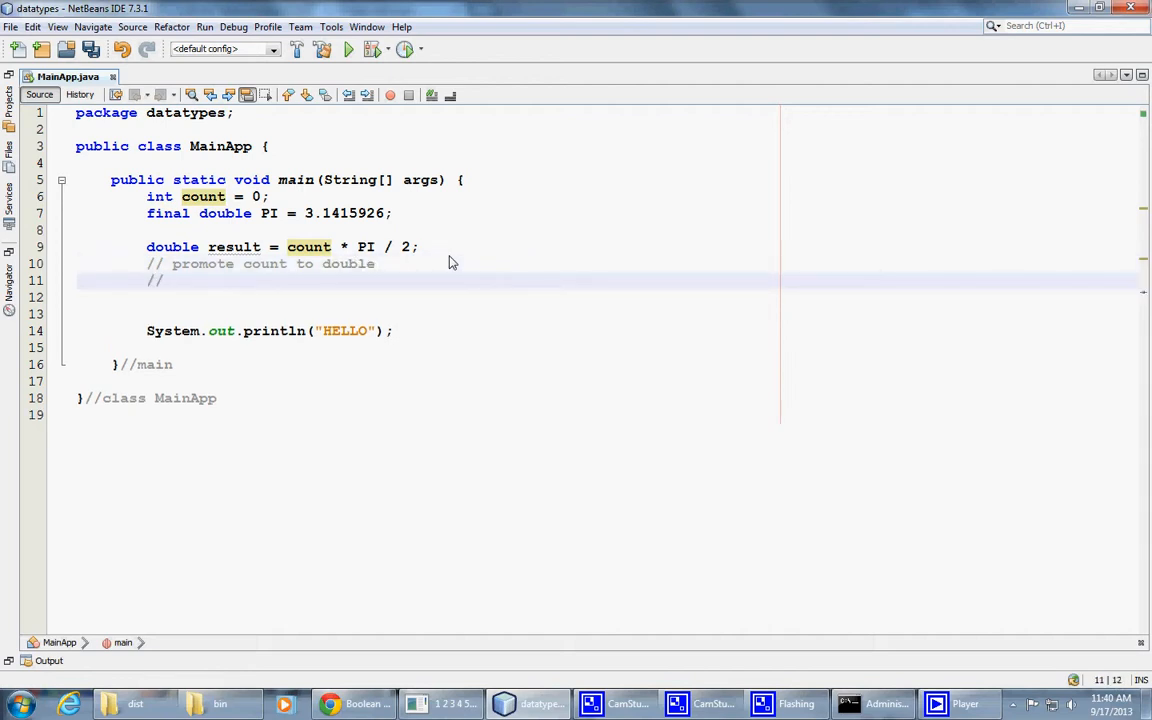
pyautogui.write('mu')
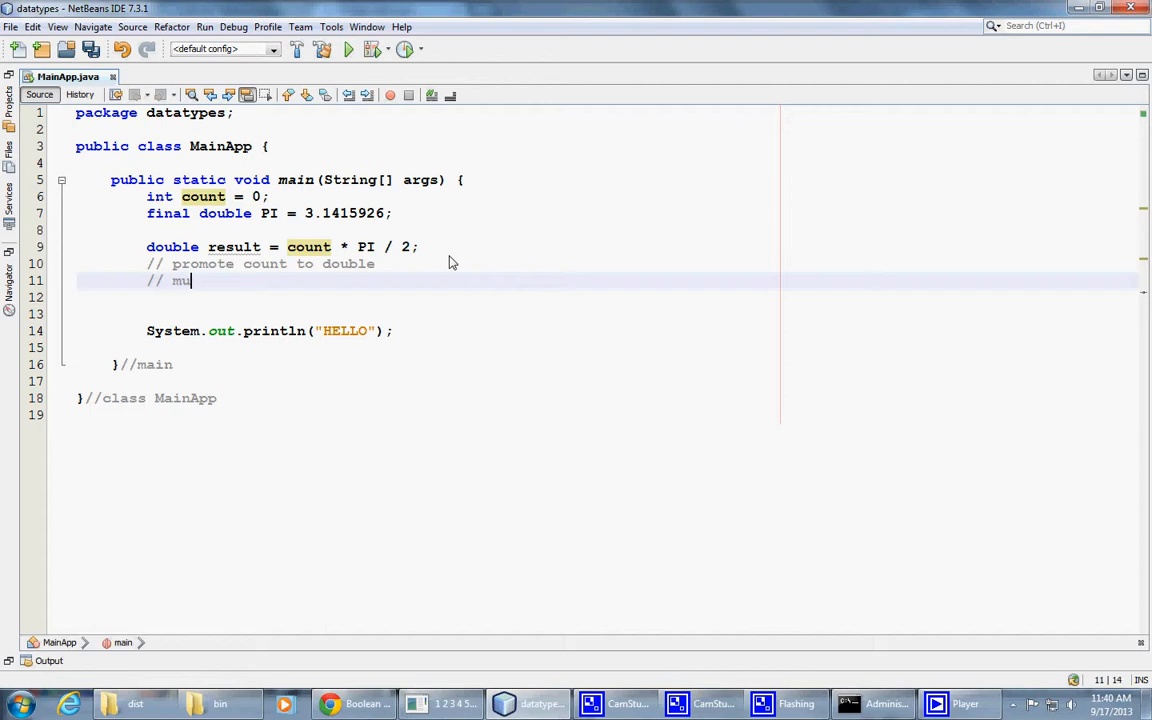
pyautogui.write('ltiply')
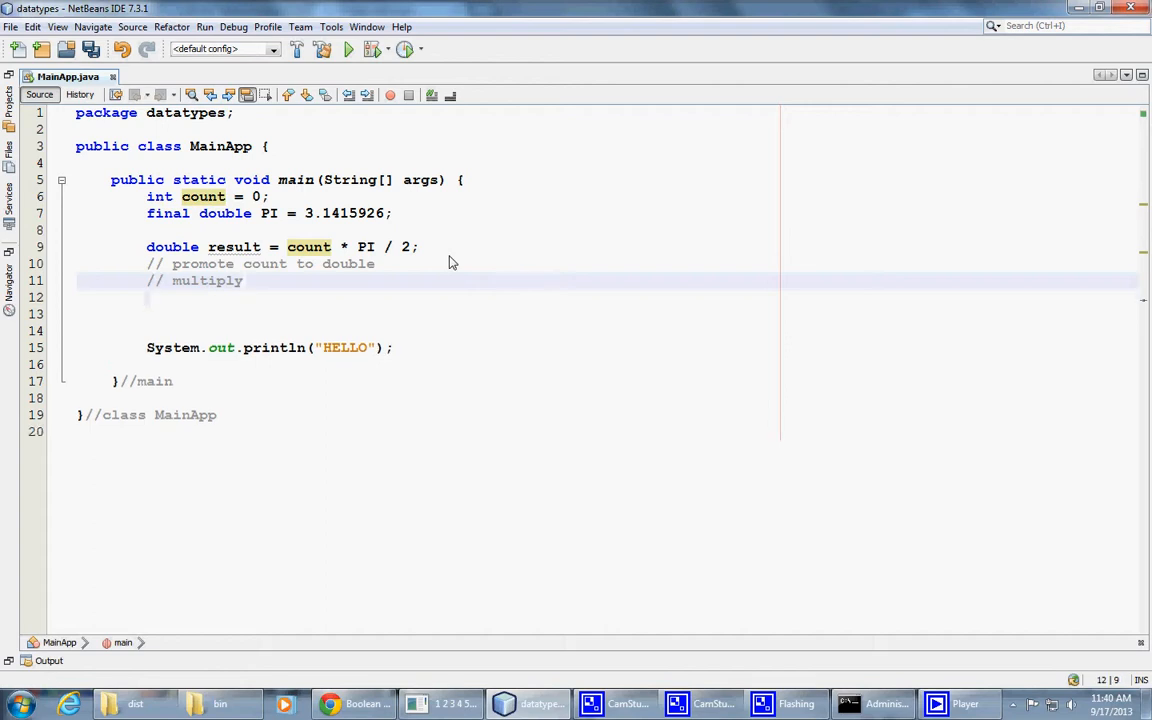
pyautogui.write('// div')
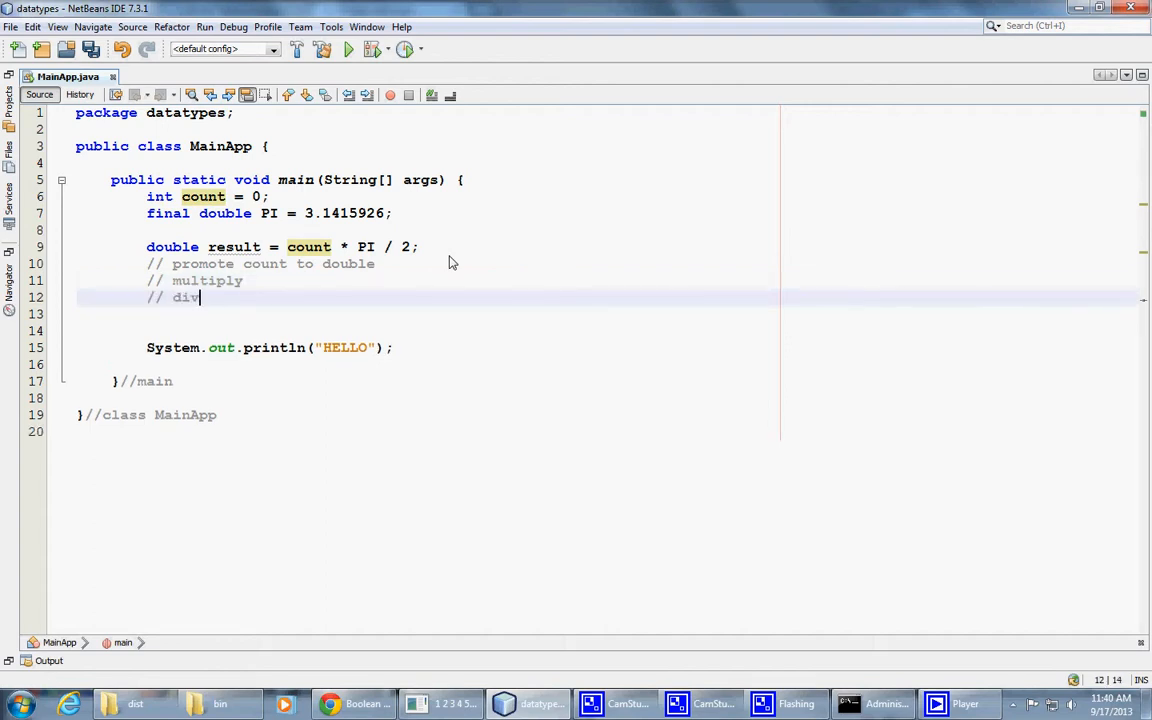
pyautogui.write('ide')
pyautogui.click(460, 264)
pyautogui.write(' ->')
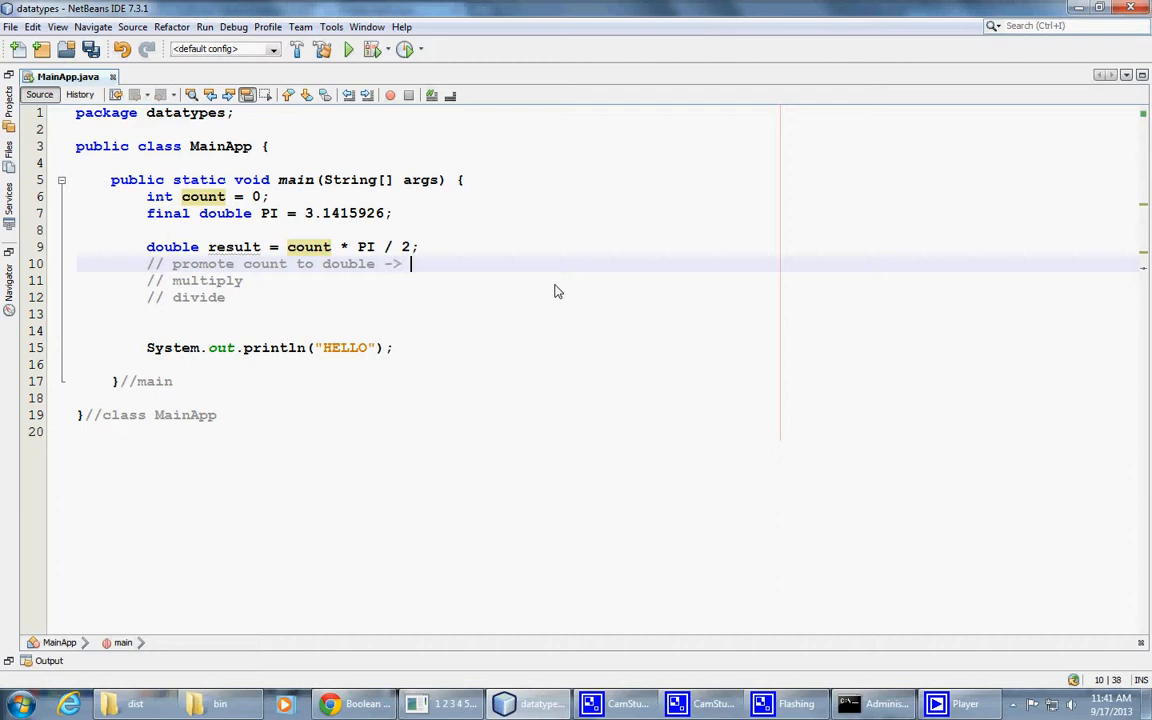
pyautogui.write('temp')
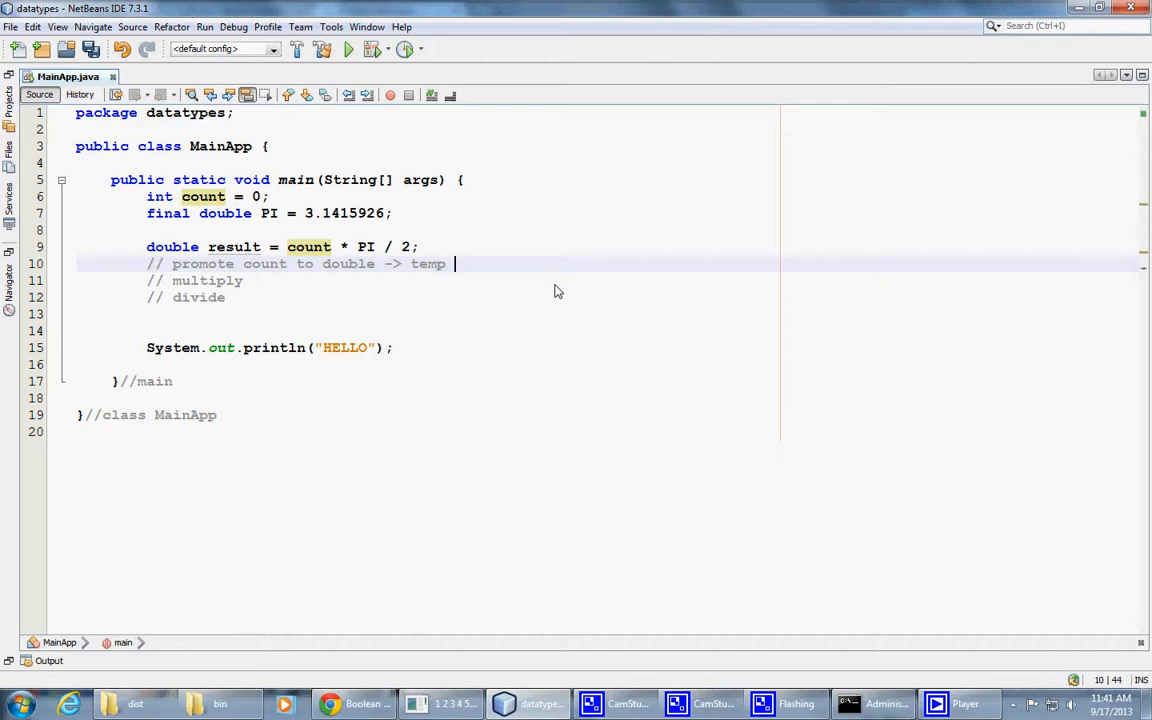
pyautogui.write('location')
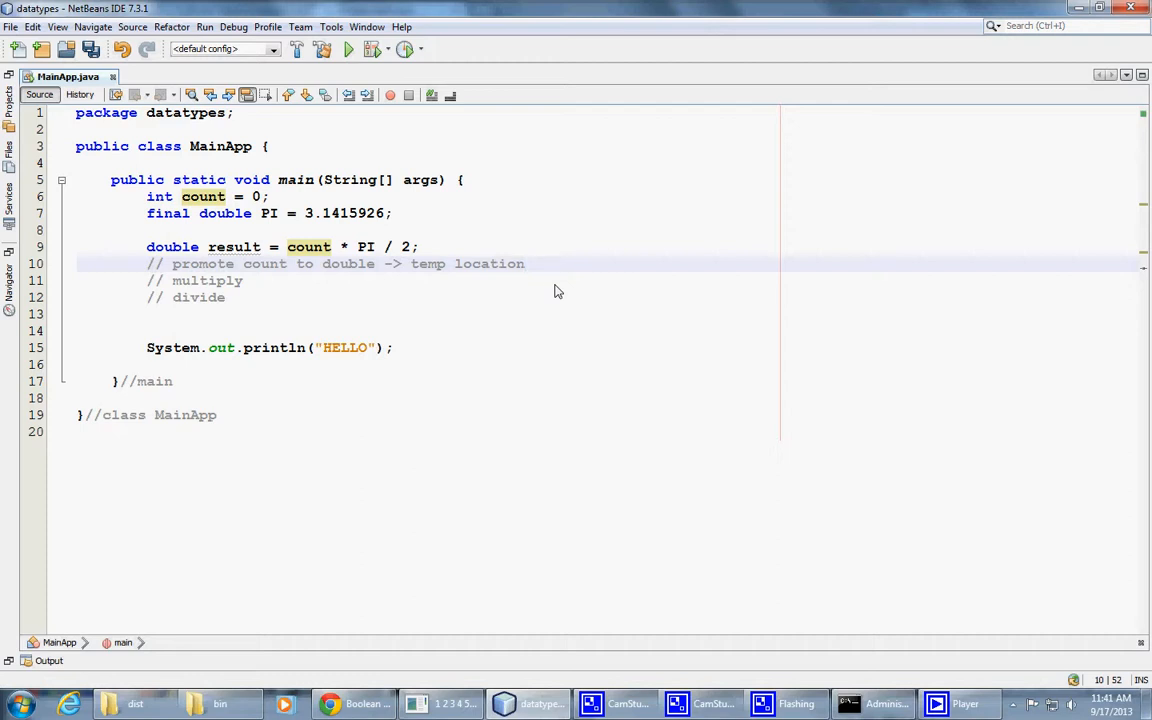
pyautogui.moveTo(484, 336)
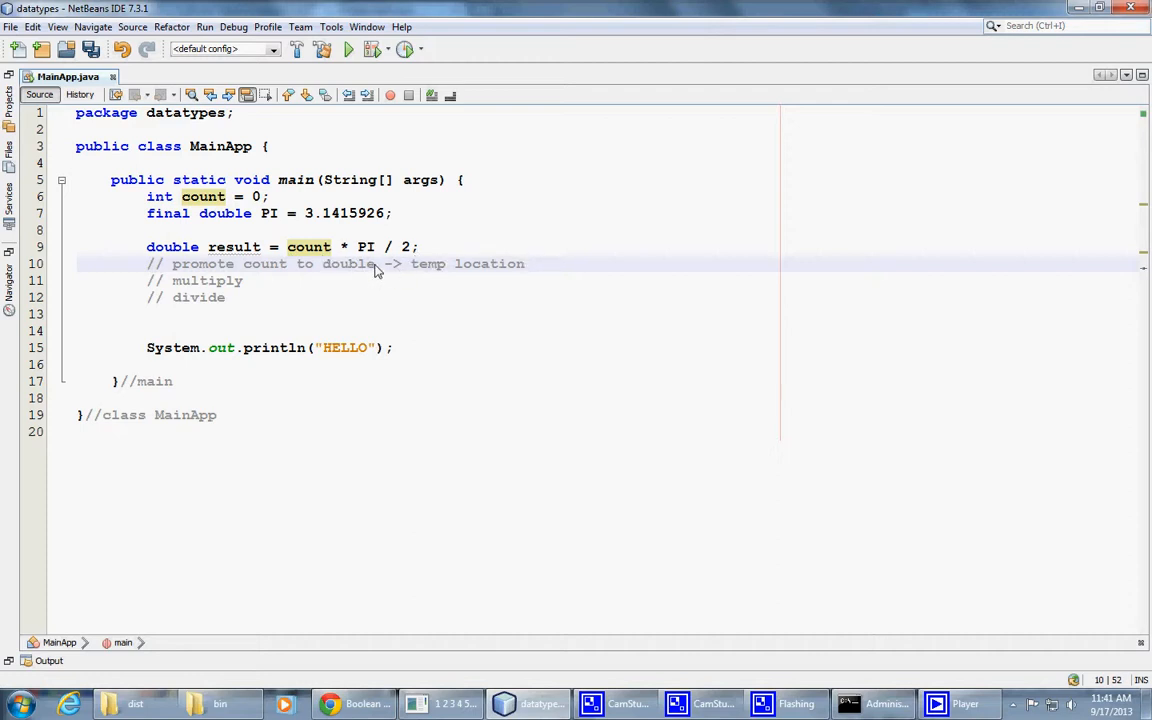
# Copy the '-> temp location' phrase so each of the three comments ends with it
pyautogui.moveTo(378, 264); pyautogui.dragTo(524, 264)
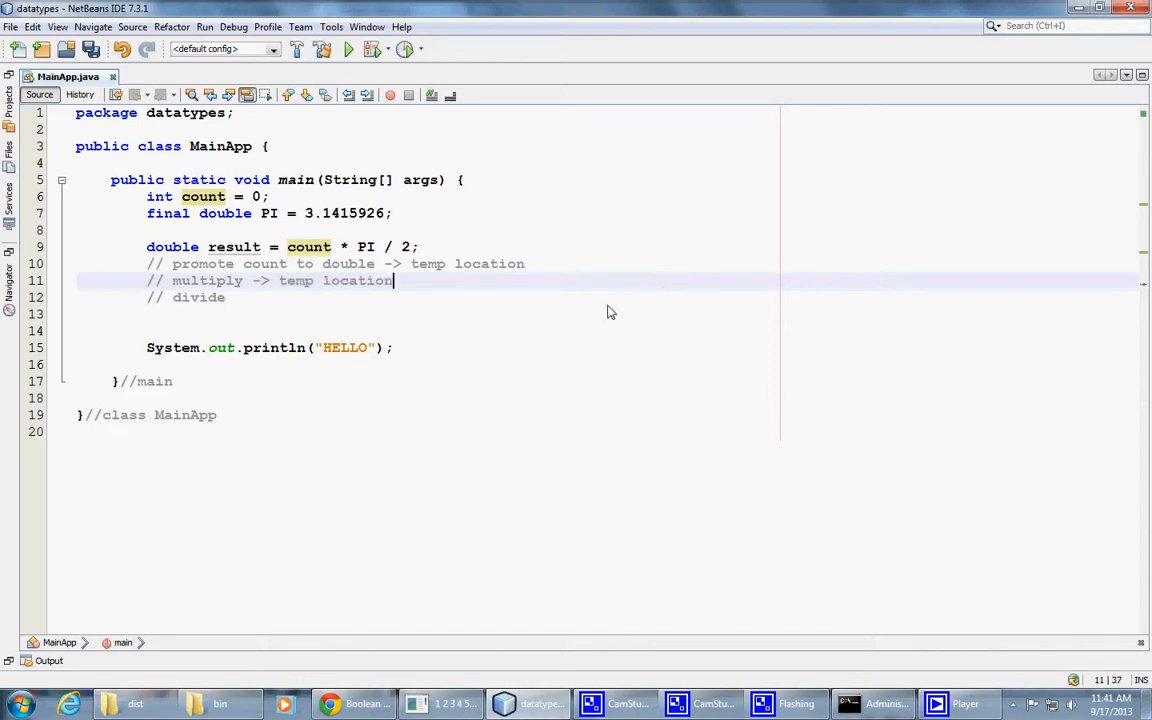
pyautogui.write('-> temp location')
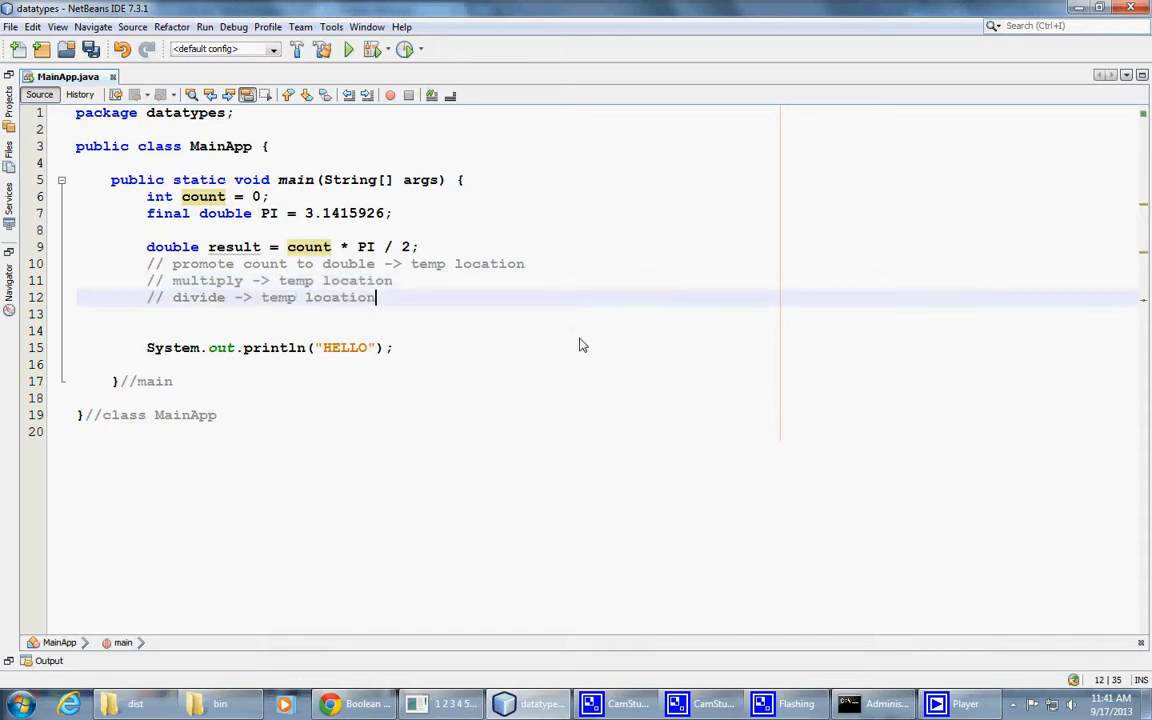
pyautogui.moveTo(448, 334)
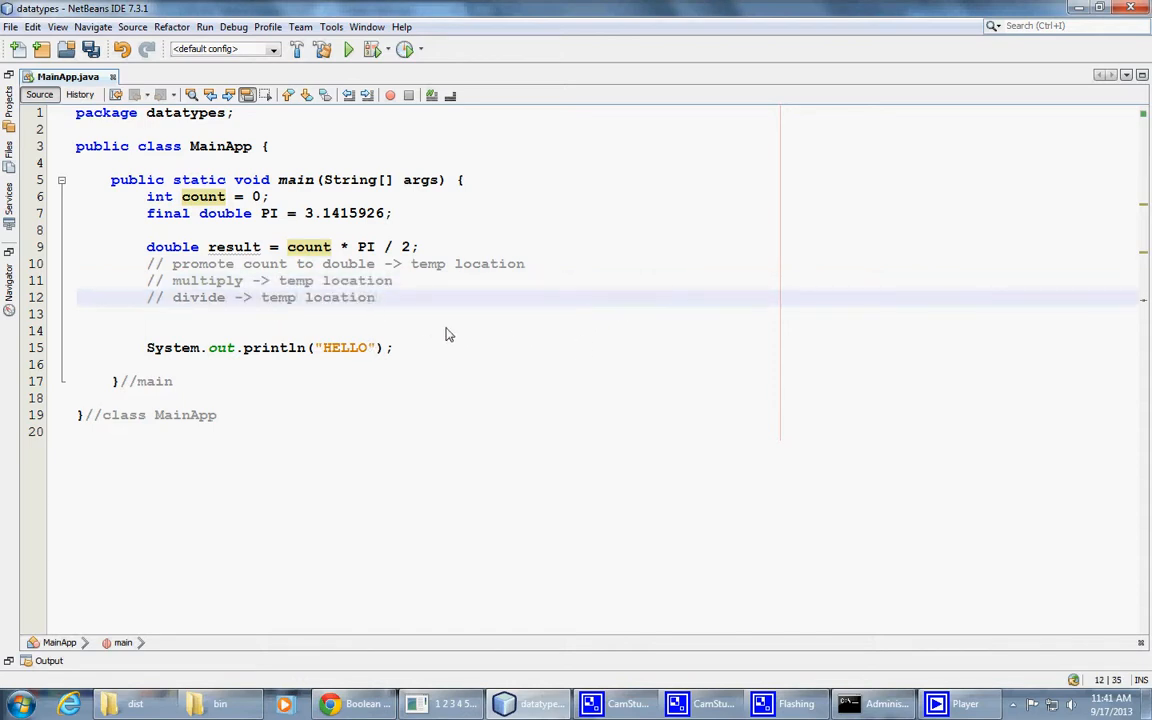
pyautogui.doubleClick(308, 248)
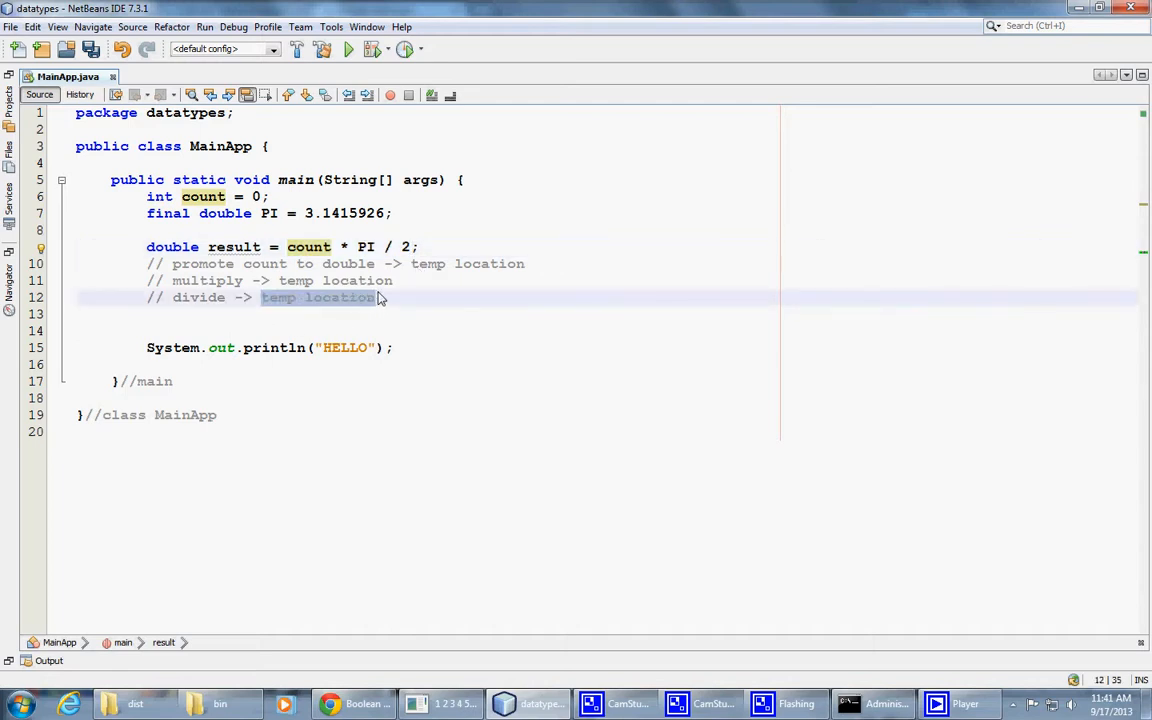
pyautogui.moveTo(584, 320)
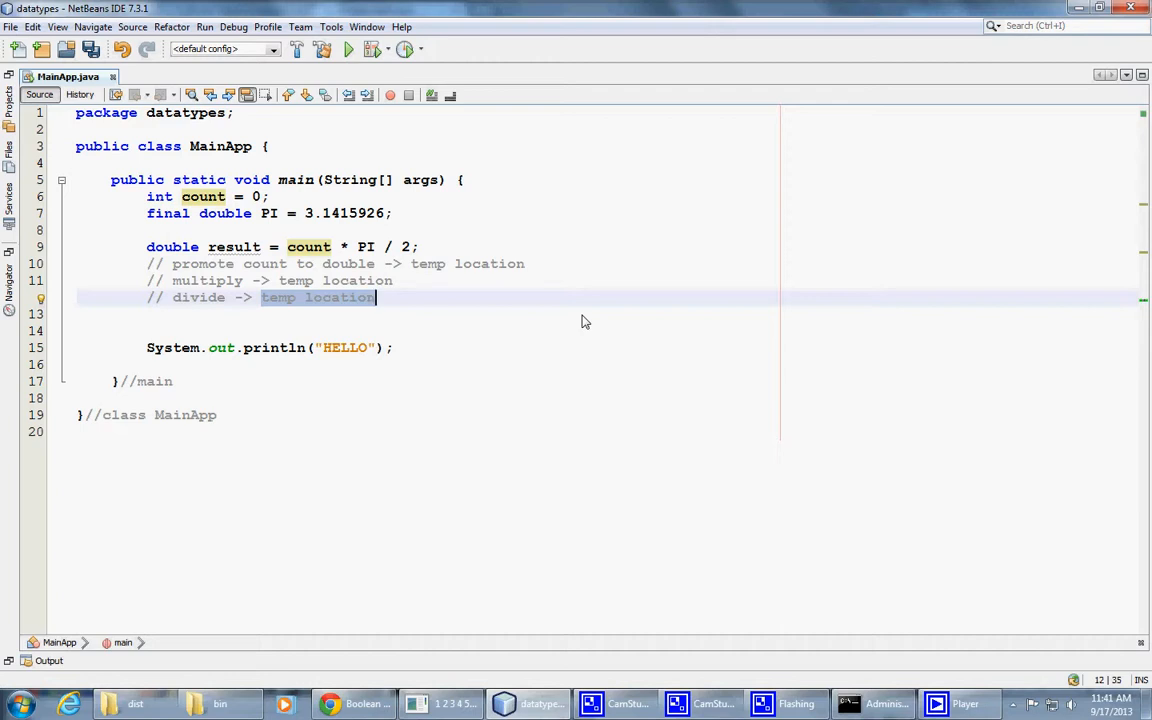
pyautogui.moveTo(392, 252)
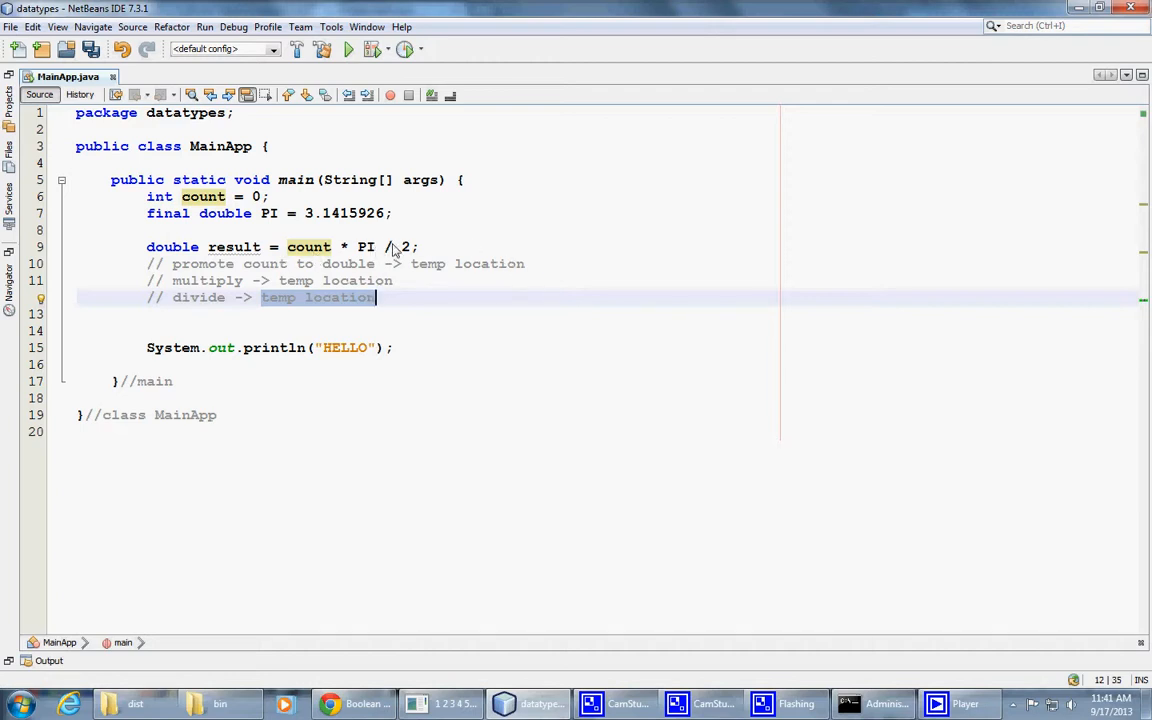
pyautogui.moveTo(412, 252)
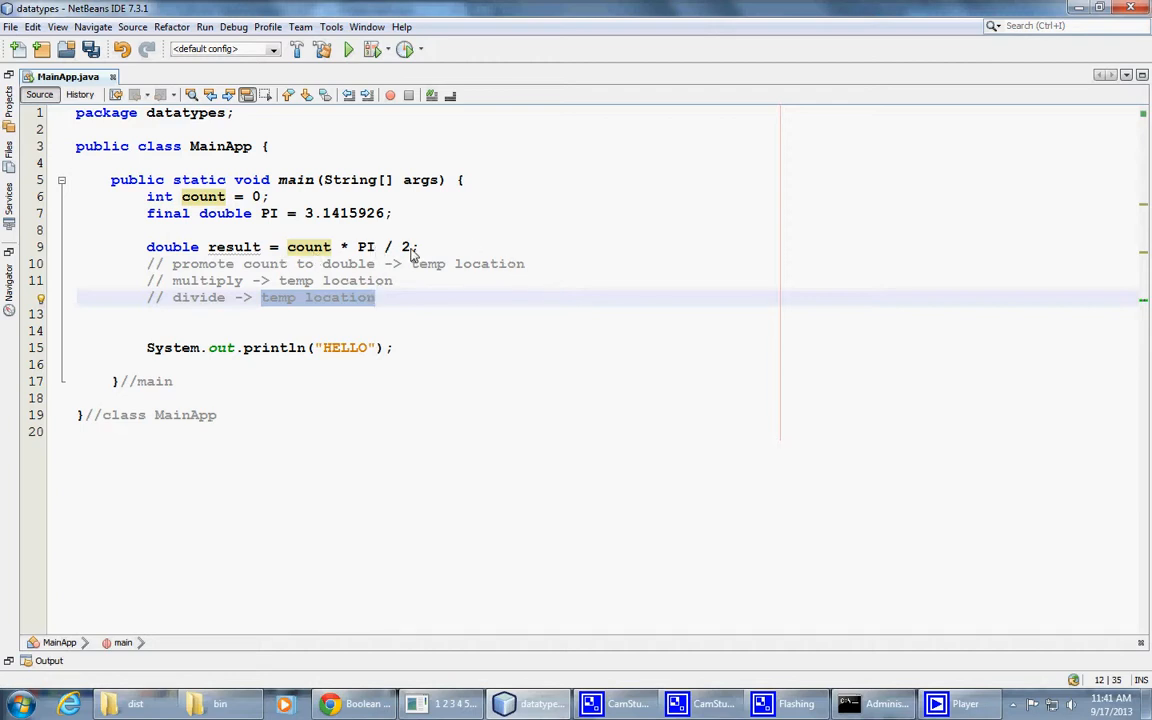
# Place the cursor at the end of the divide comment to start a fresh line
pyautogui.click(376, 296)
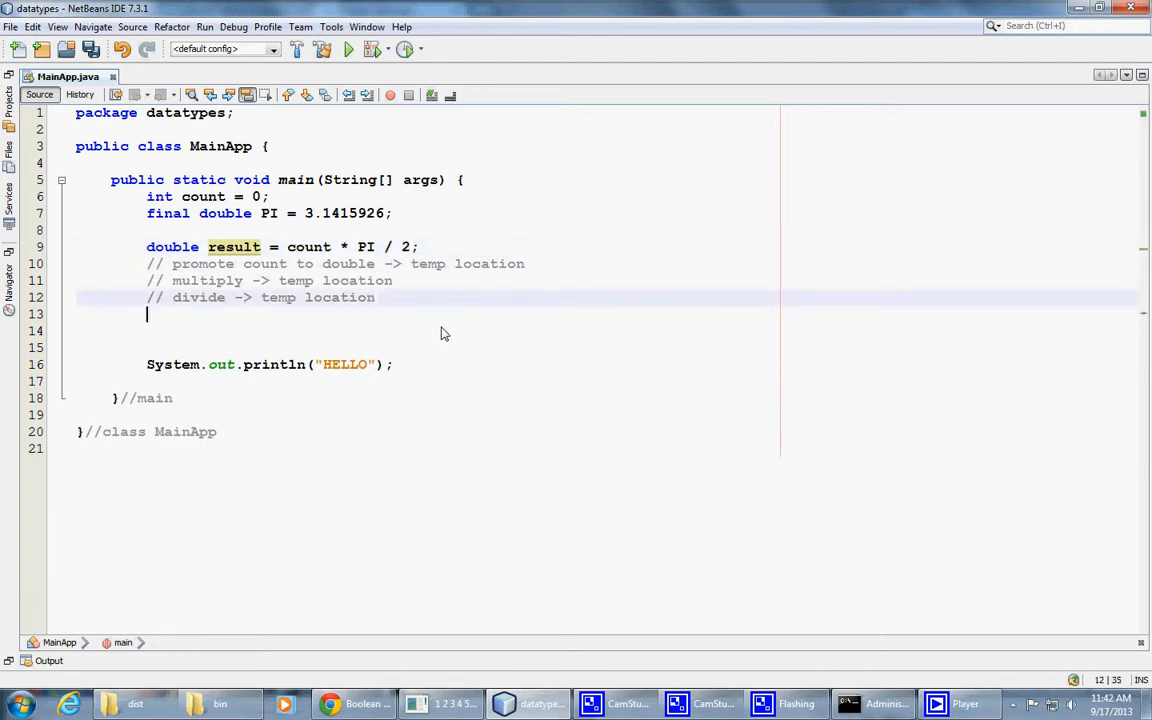
# Write the scratch expression 'count * PI / 2' on the new line as a trial
pyautogui.write('count * PI / 2) =')
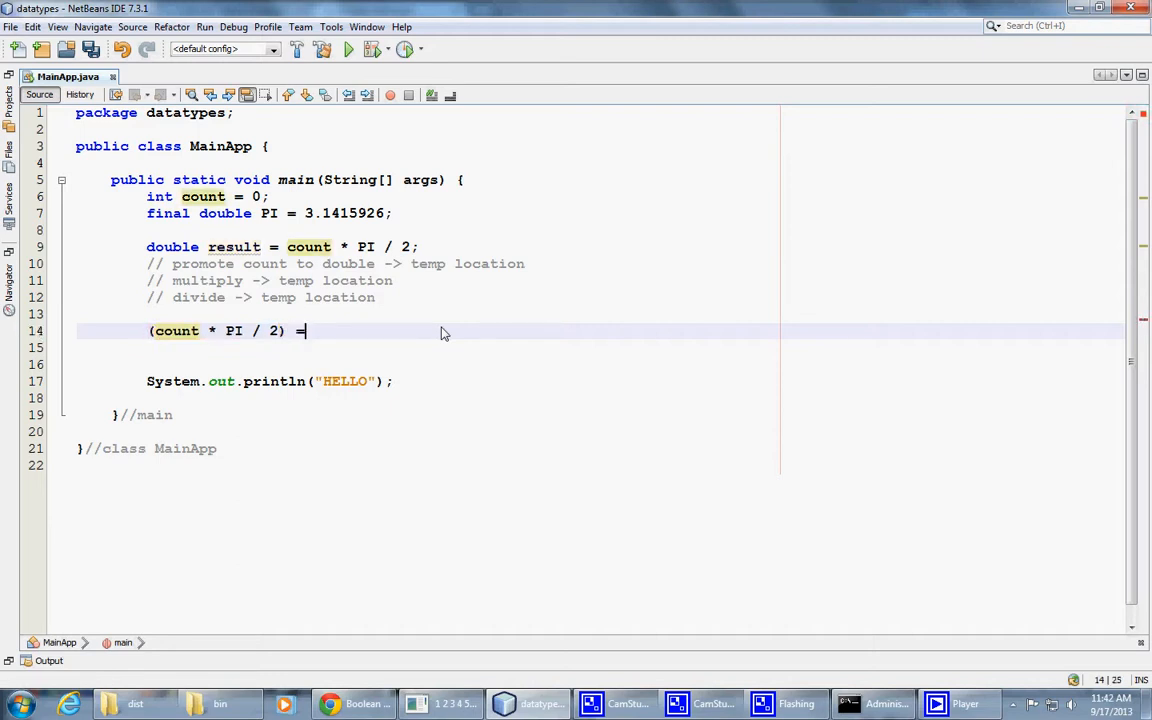
pyautogui.write('123')
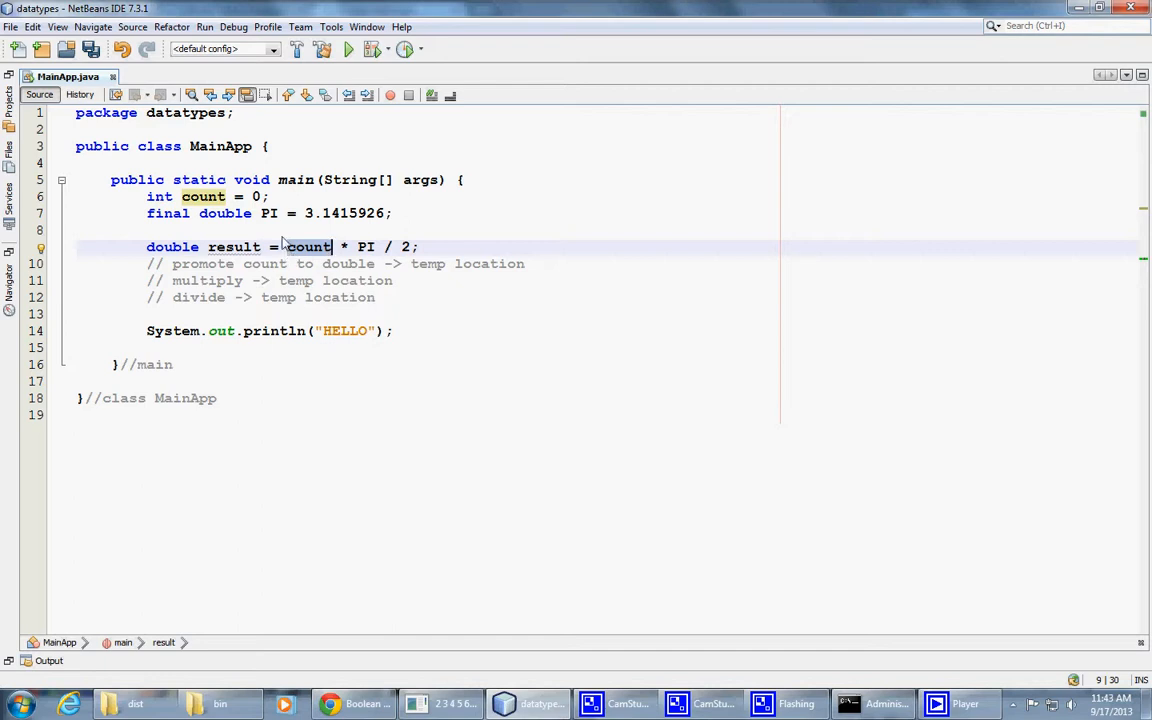
pyautogui.moveTo(350, 304)
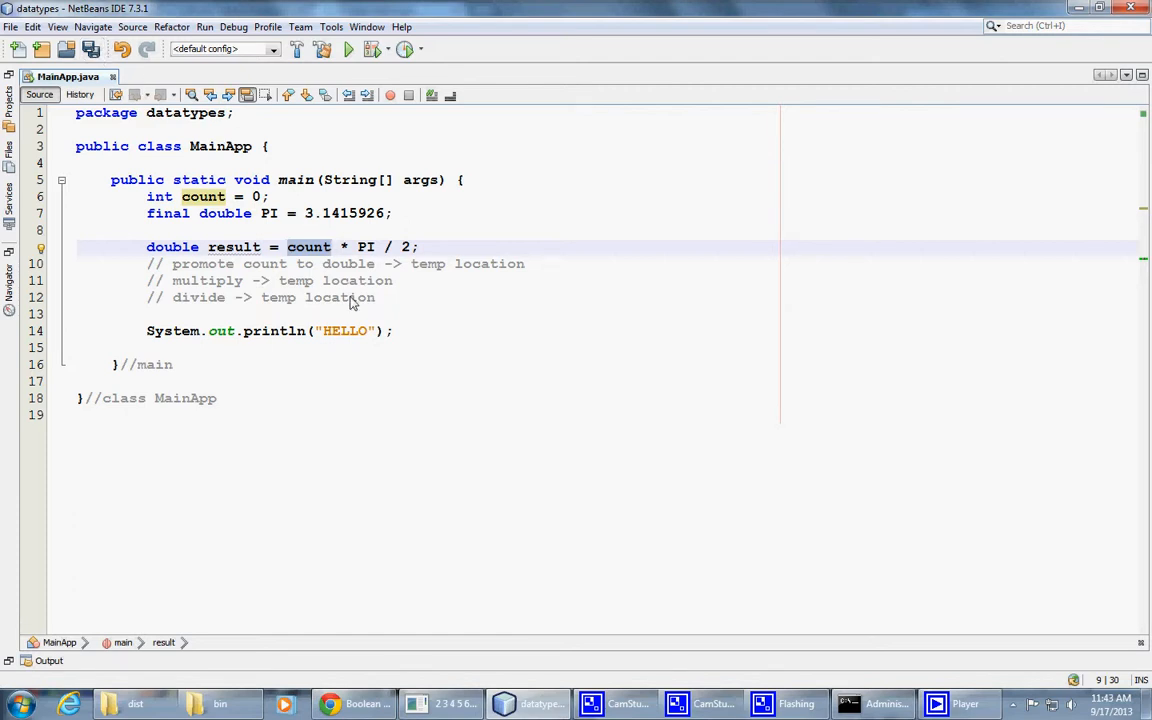
# Replace HELLO in the println with '"Result is " + result'
pyautogui.click(440, 704)
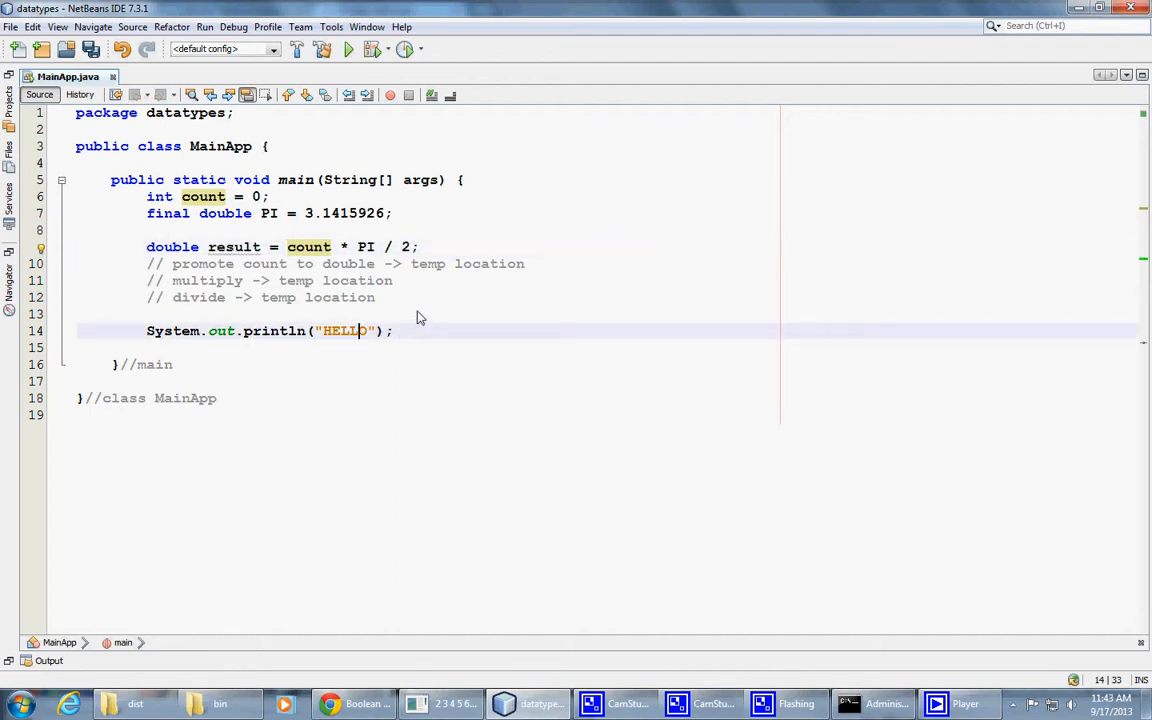
pyautogui.doubleClick(344, 332)
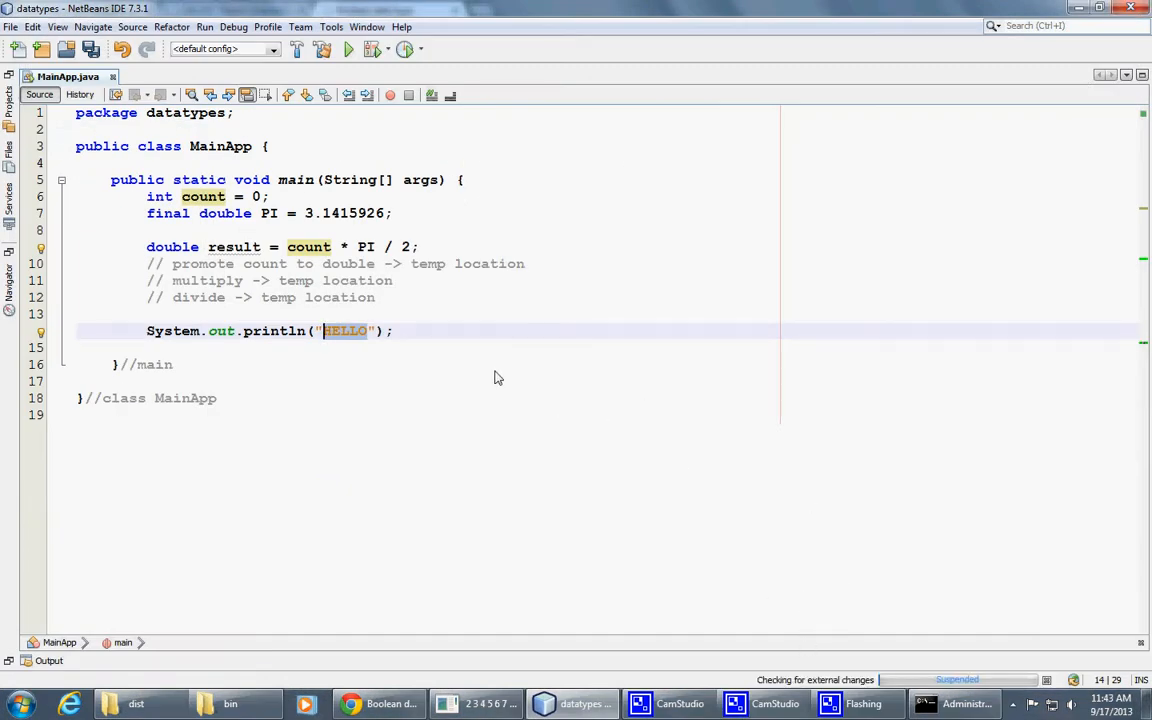
pyautogui.write('Re')
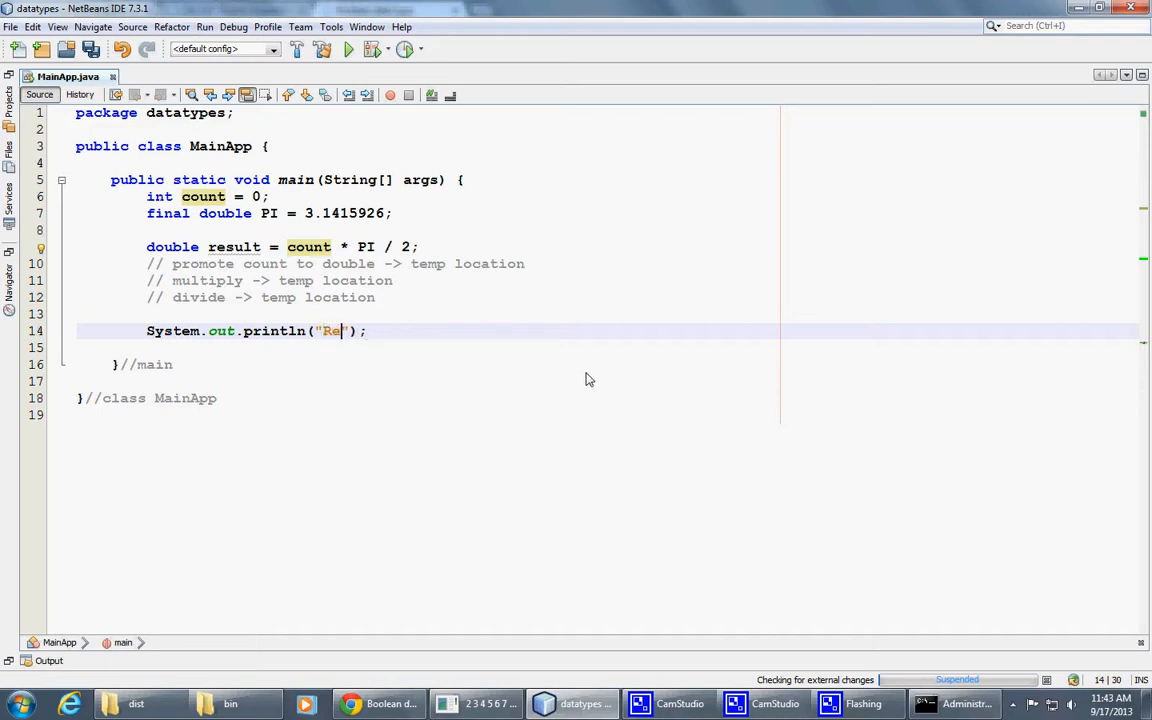
pyautogui.write('sult is')
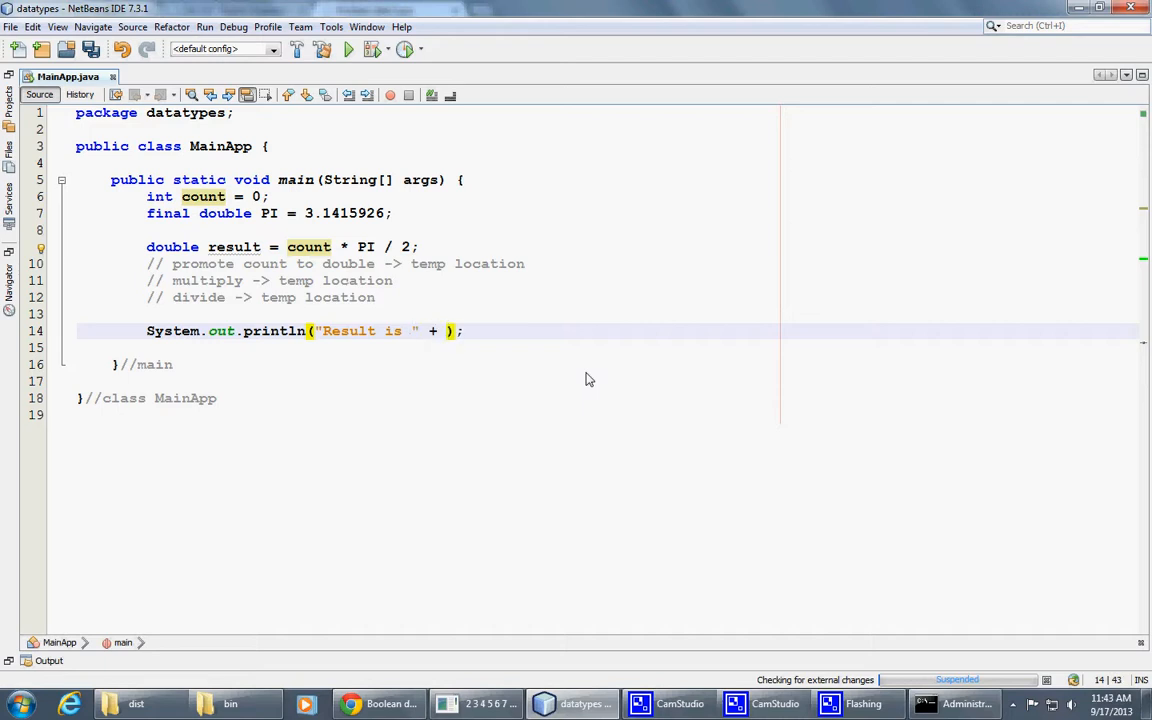
pyautogui.write('123')
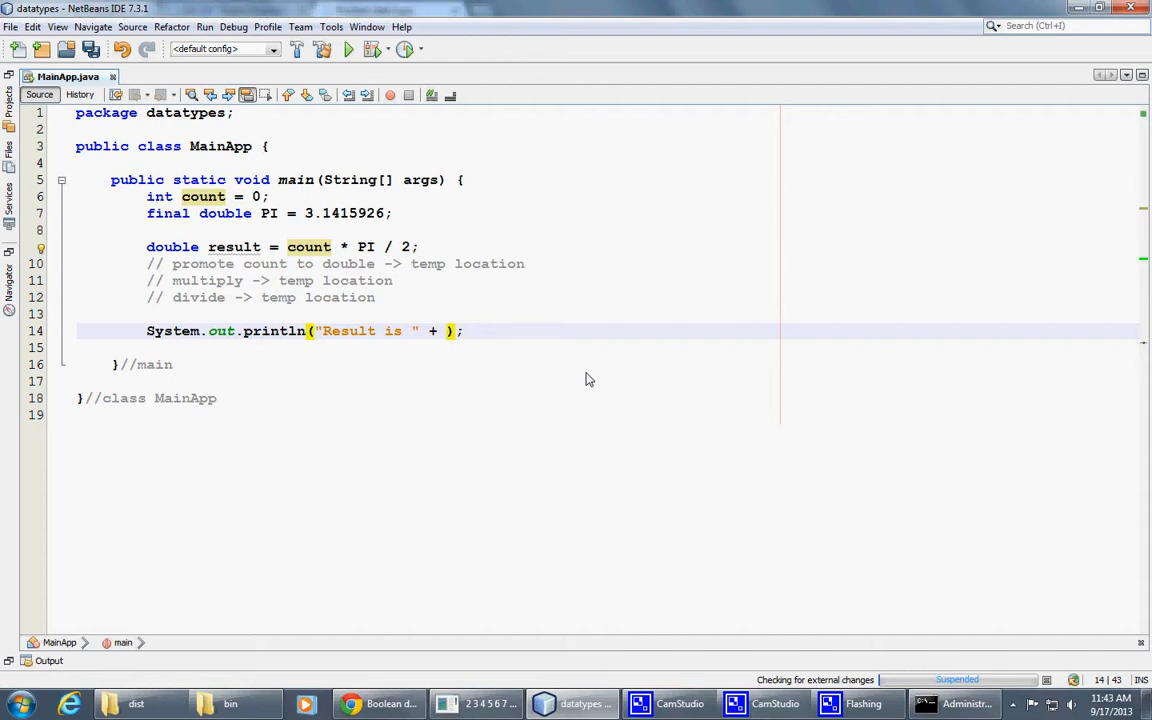
pyautogui.write('result')
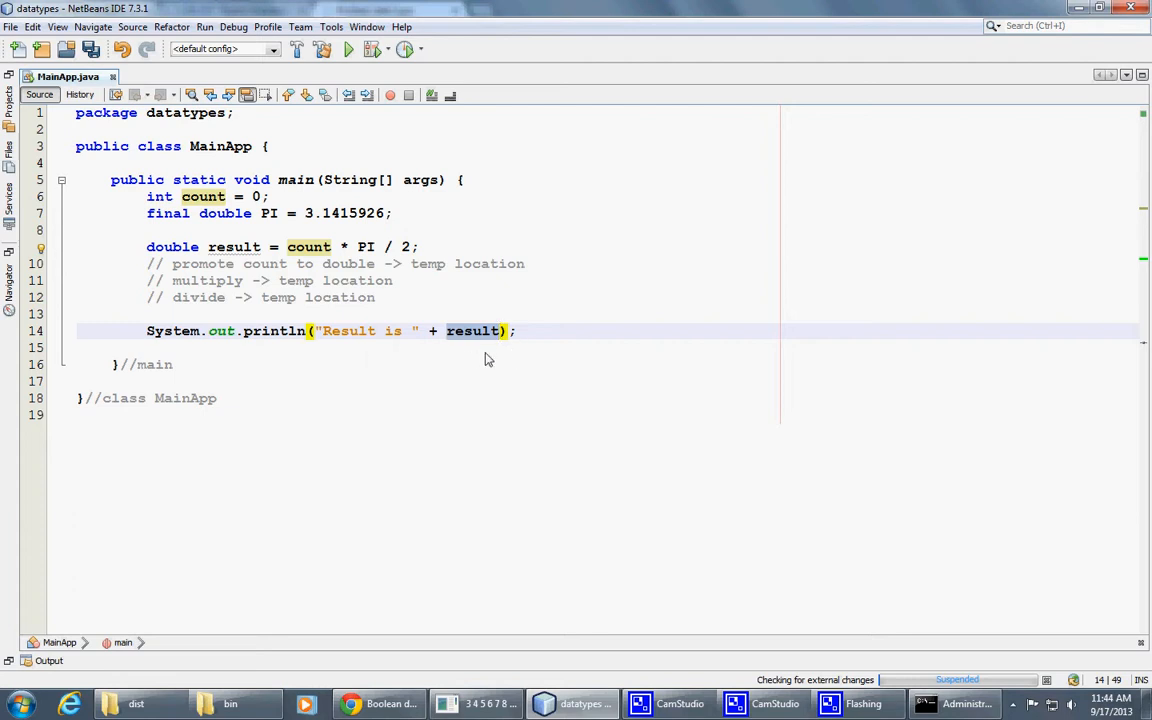
pyautogui.moveTo(504, 344)
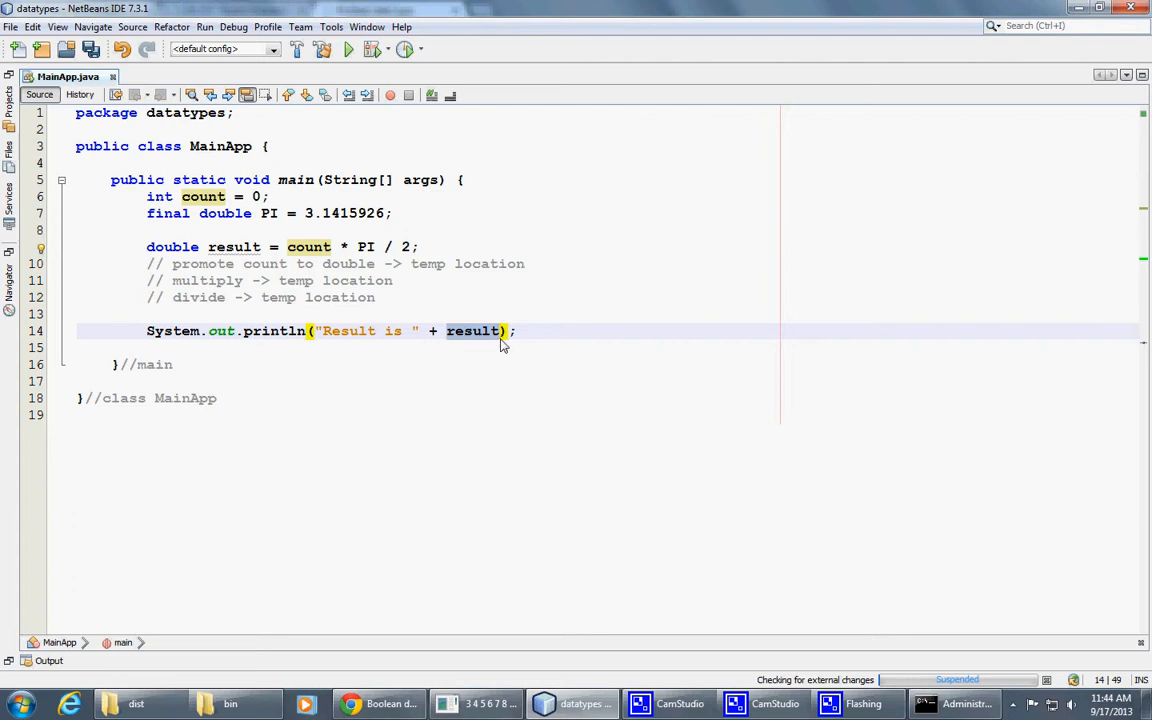
# Save MainApp.java and run the project to get BUILD SUCCESSFUL output
pyautogui.press('ctrl+s')
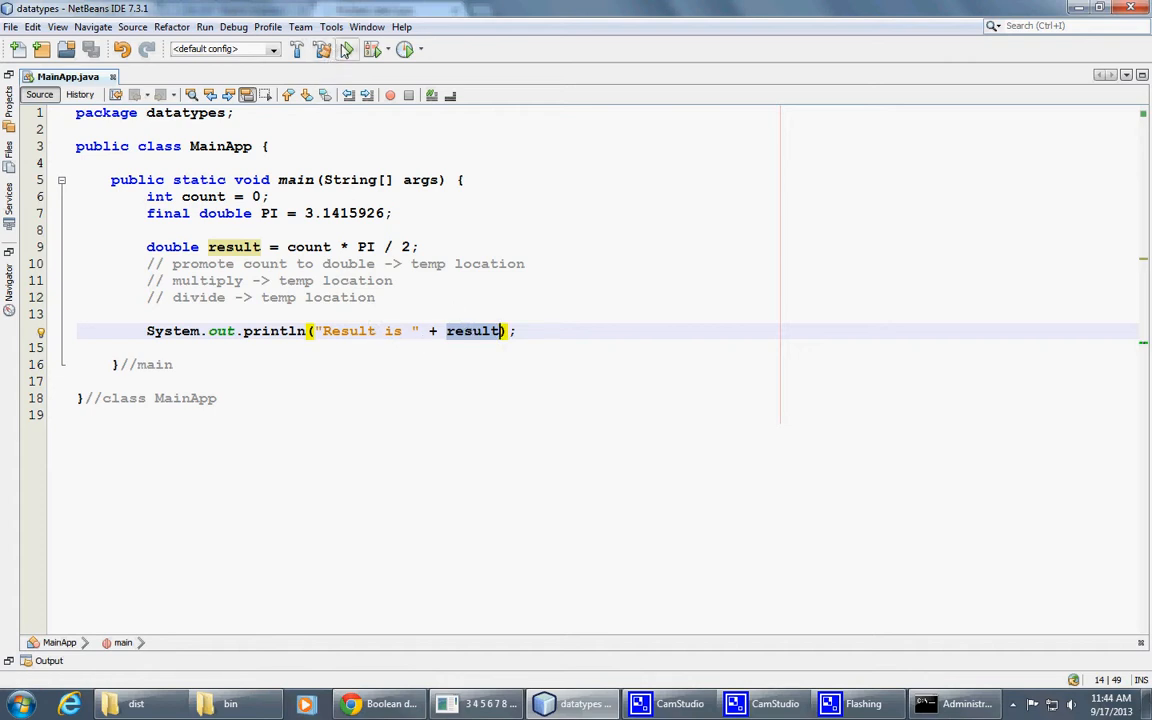
pyautogui.click(348, 48)
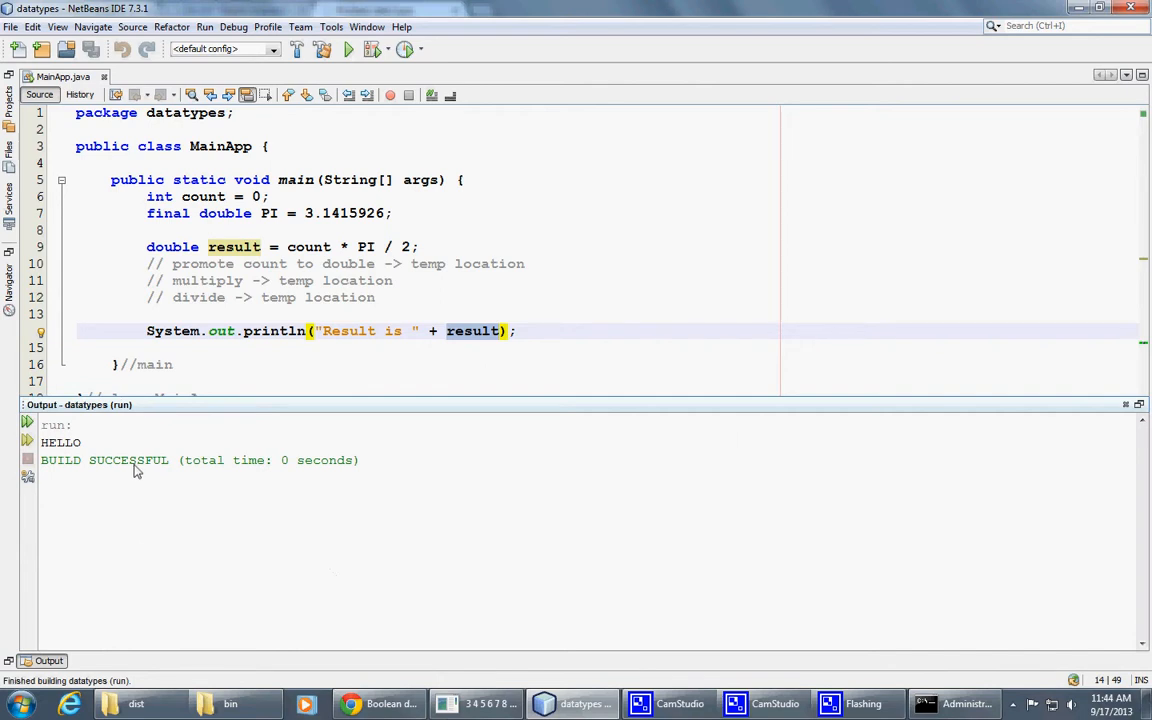